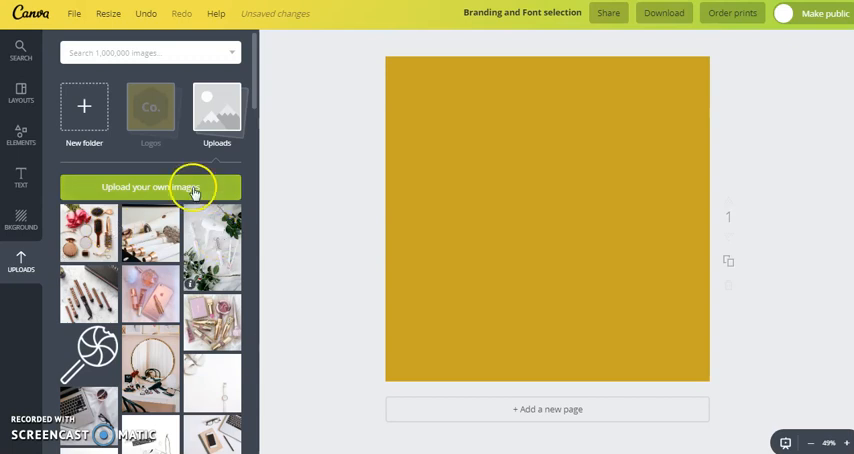
# - Upload the beauty product photos and browse them in the uploads library
pyautogui.click(150, 187)
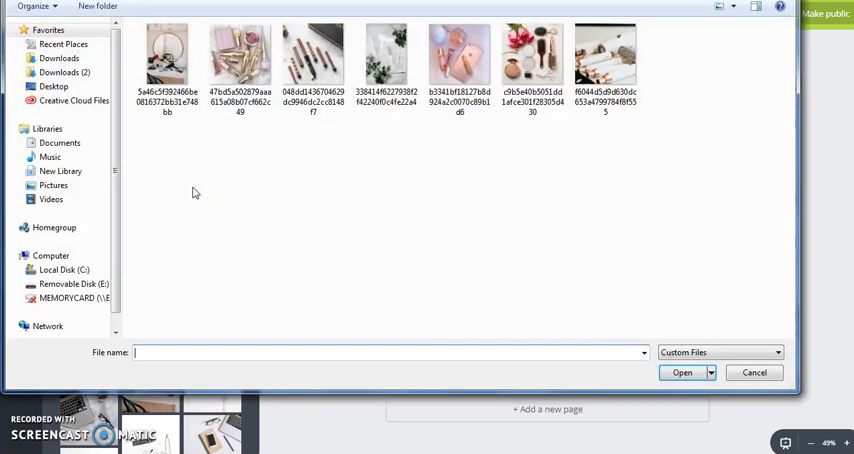
pyautogui.moveTo(168, 55)
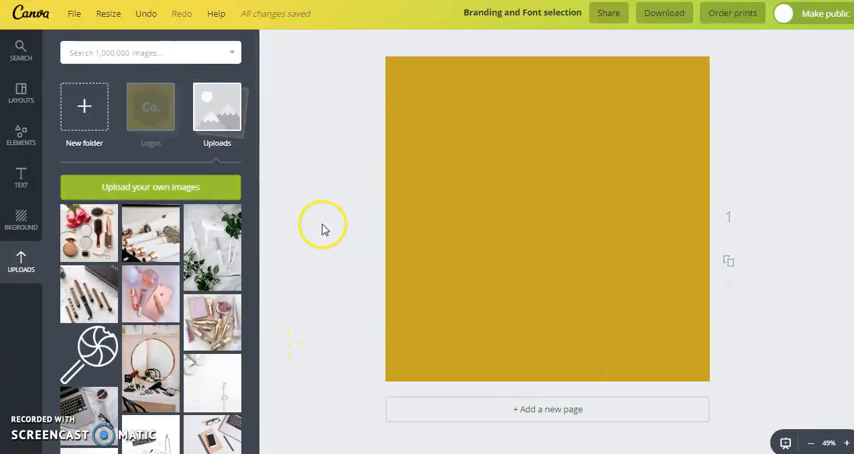
pyautogui.click(150, 187)
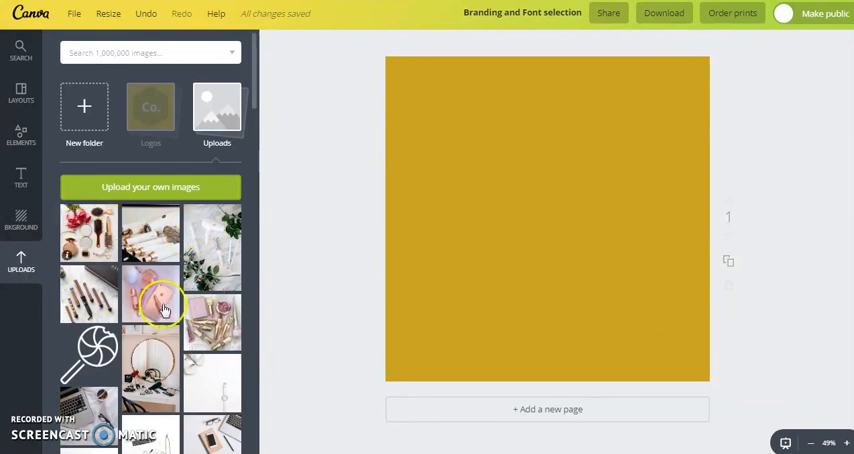
pyautogui.scroll(-3)
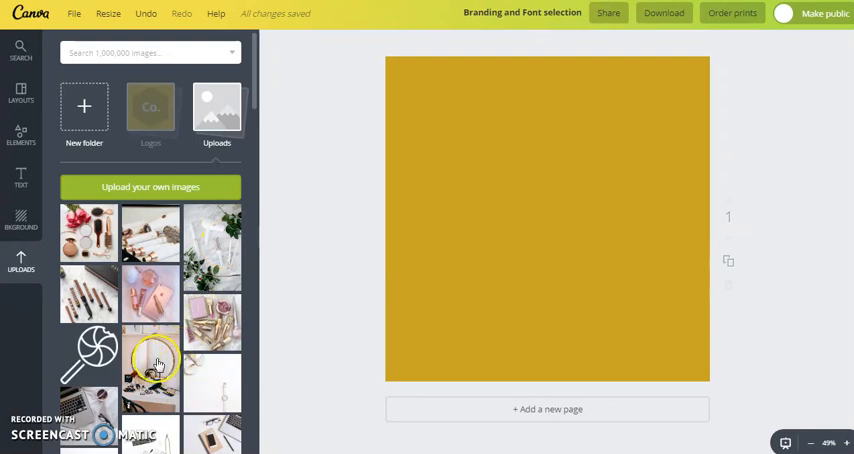
pyautogui.moveTo(297, 116)
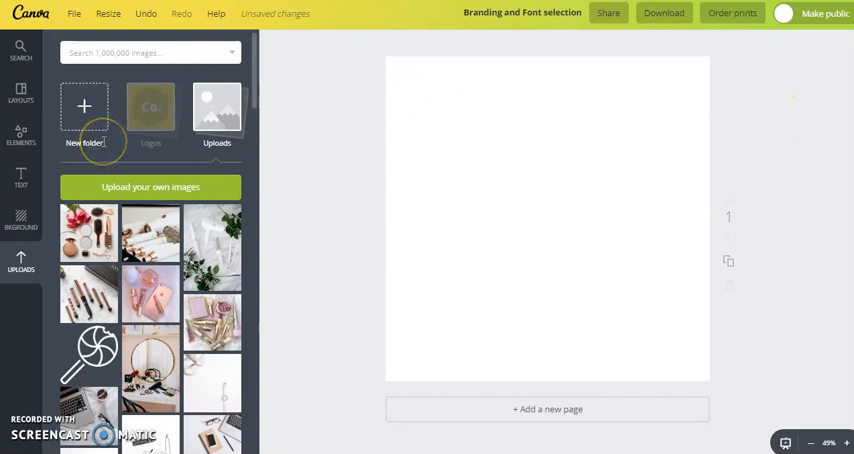
pyautogui.moveTo(127, 131)
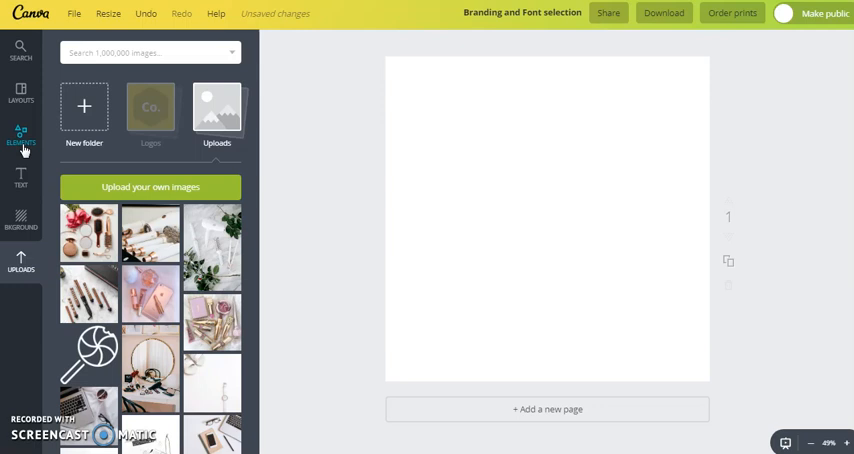
# - Place a single full-page grid and fill it with the round-mirror vanity photo
pyautogui.click(20, 137)
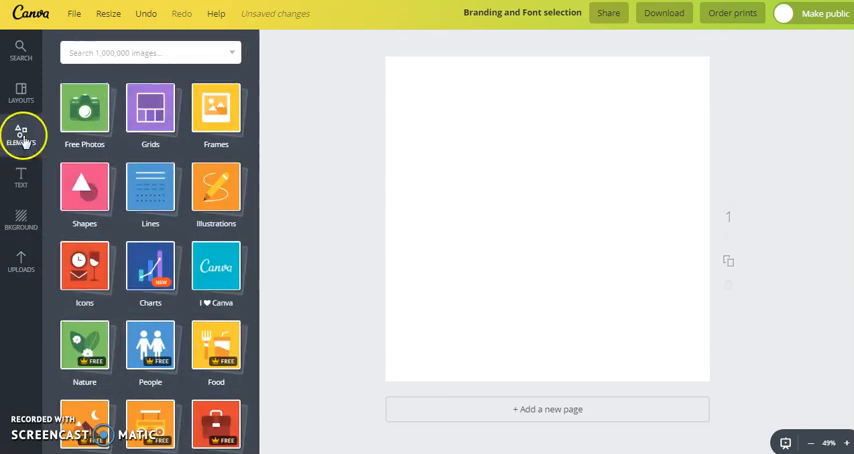
pyautogui.click(150, 108)
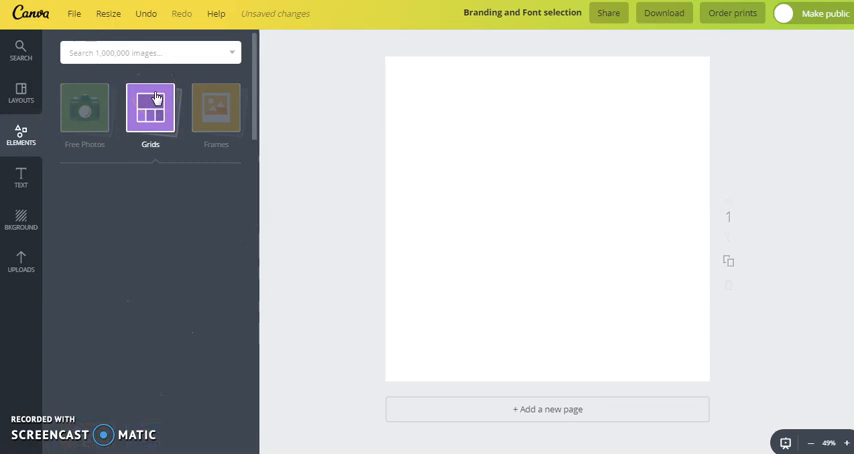
pyautogui.click(150, 108)
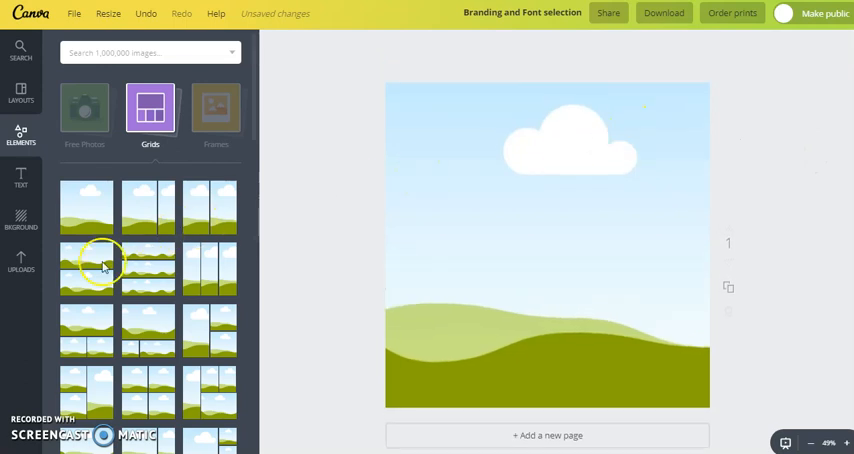
pyautogui.click(20, 262)
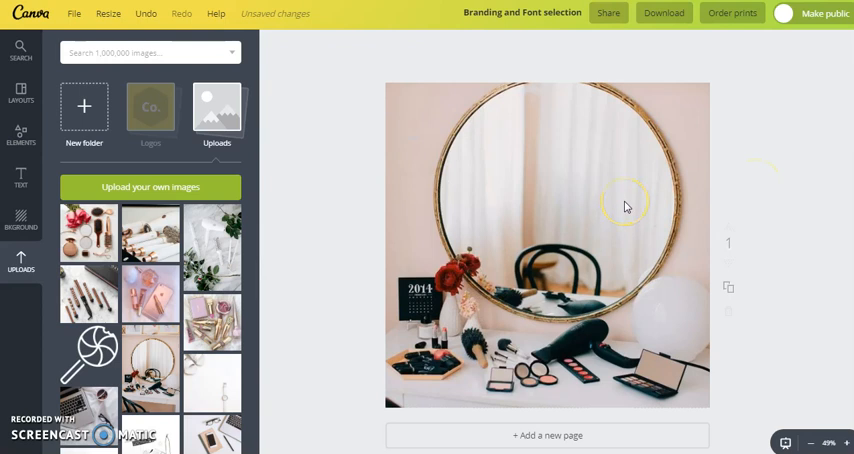
pyautogui.moveTo(321, 193)
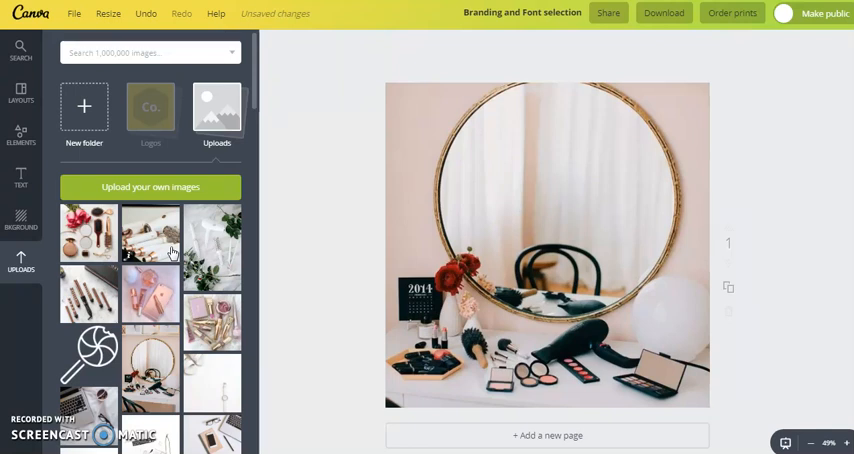
pyautogui.moveTo(20, 178)
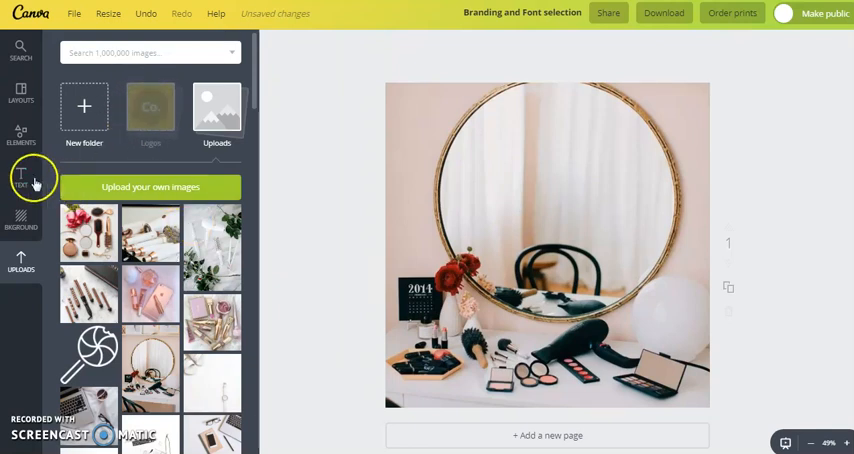
pyautogui.click(20, 178)
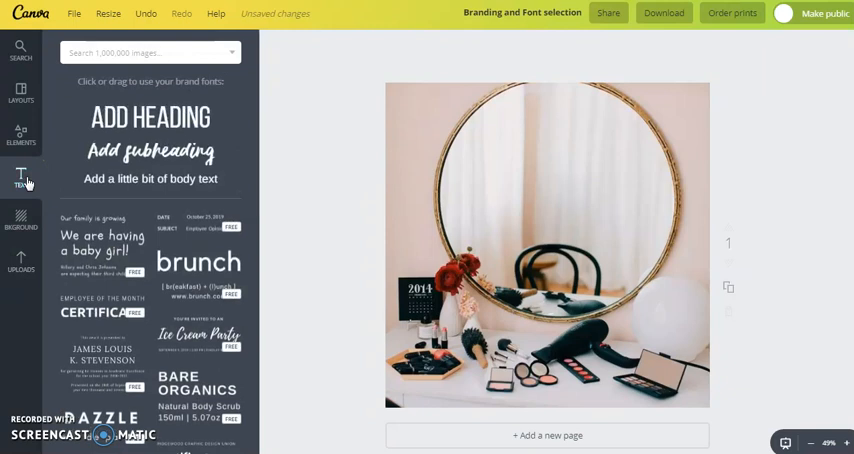
pyautogui.moveTo(169, 179)
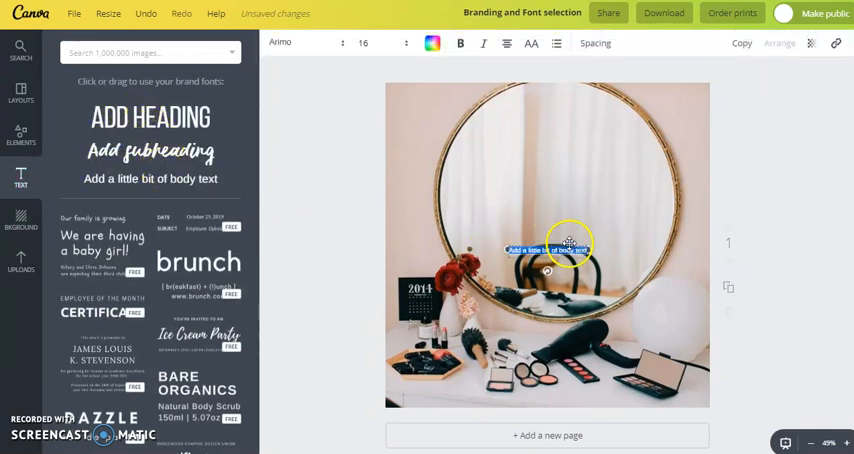
pyautogui.moveTo(570, 250); pyautogui.dragTo(547, 222)
pyautogui.write('@MYBEAUTYBRAND')
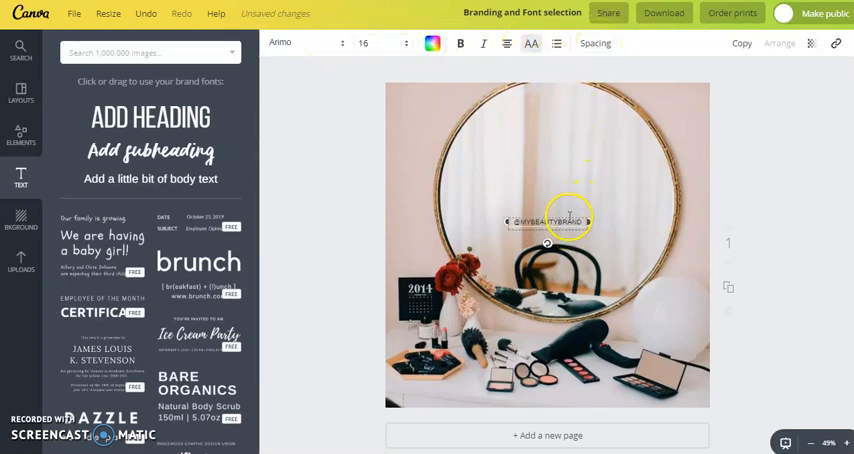
pyautogui.click(595, 43)
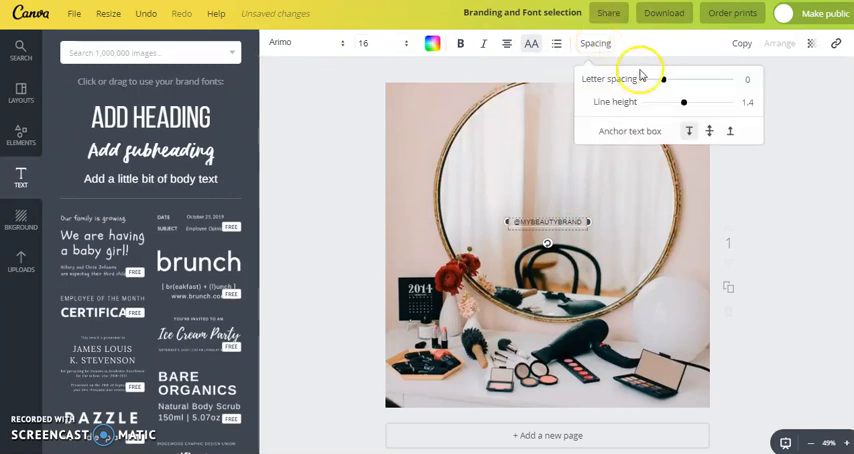
pyautogui.moveTo(662, 78); pyautogui.dragTo(671, 79)
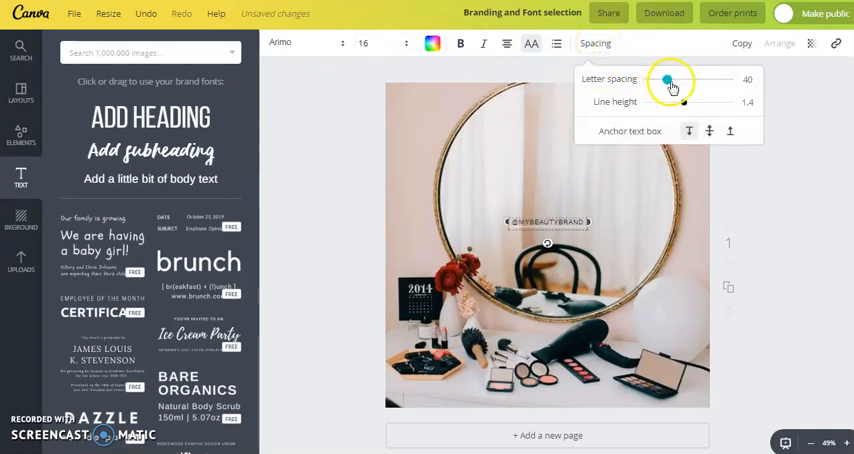
pyautogui.moveTo(665, 81); pyautogui.dragTo(683, 81)
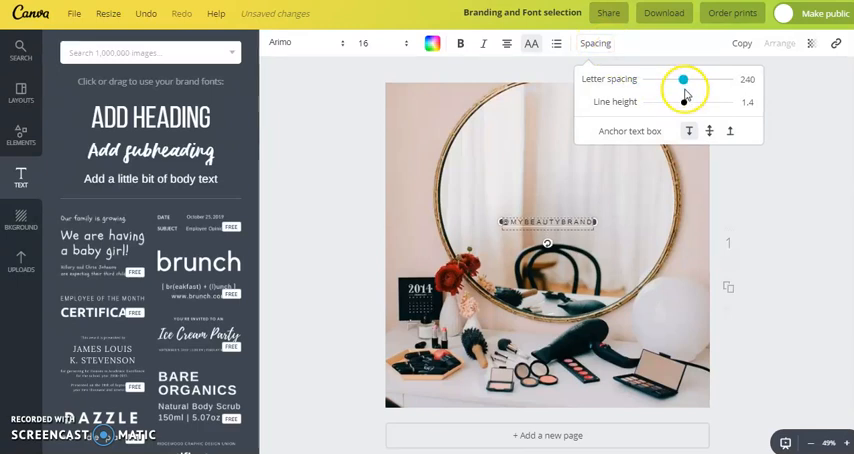
pyautogui.click(595, 198)
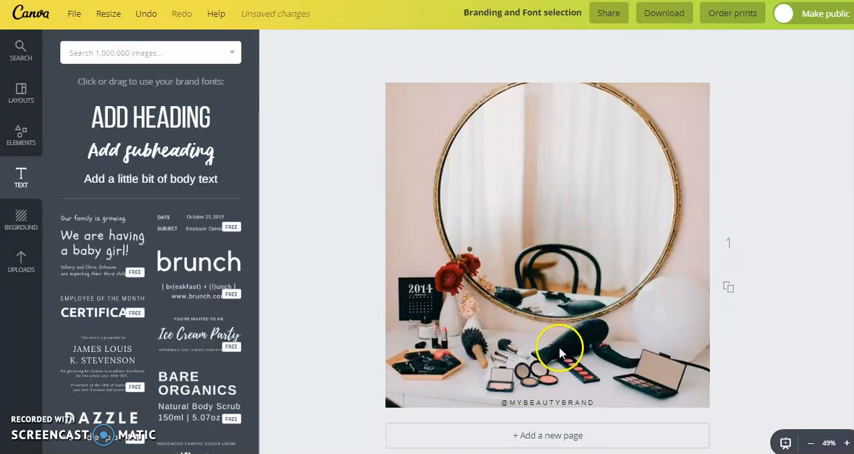
pyautogui.click(560, 350)
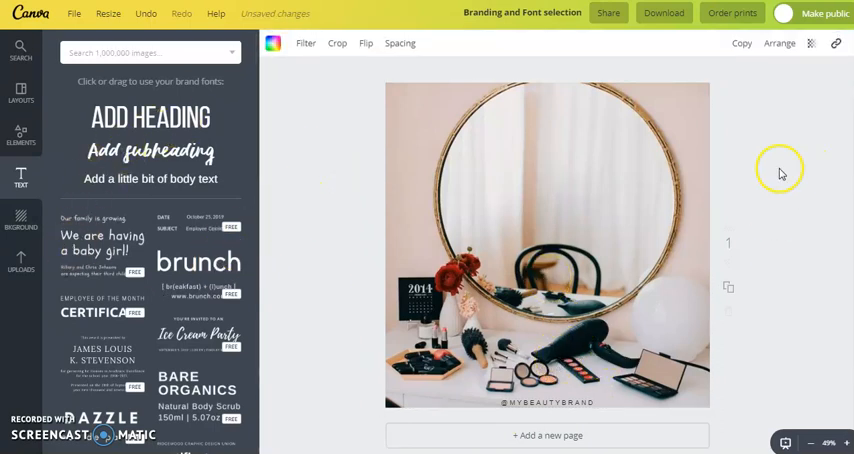
# - Reopen the Uploads library beside the captioned mirror-vanity page
pyautogui.click(20, 260)
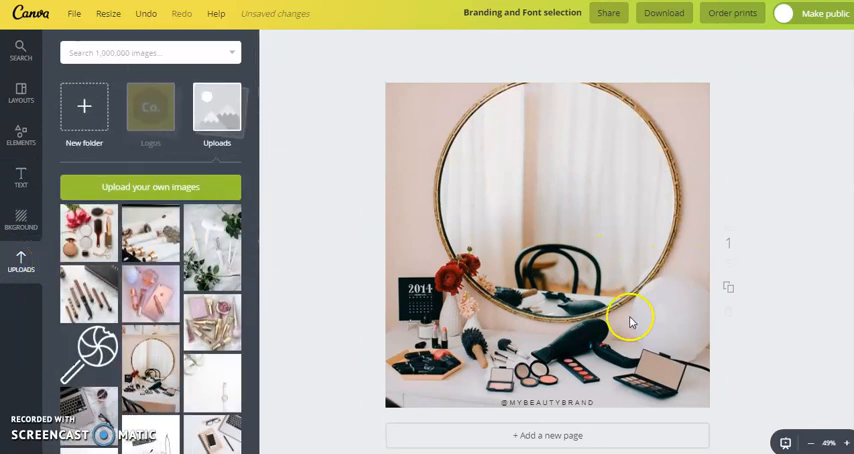
pyautogui.moveTo(450, 305)
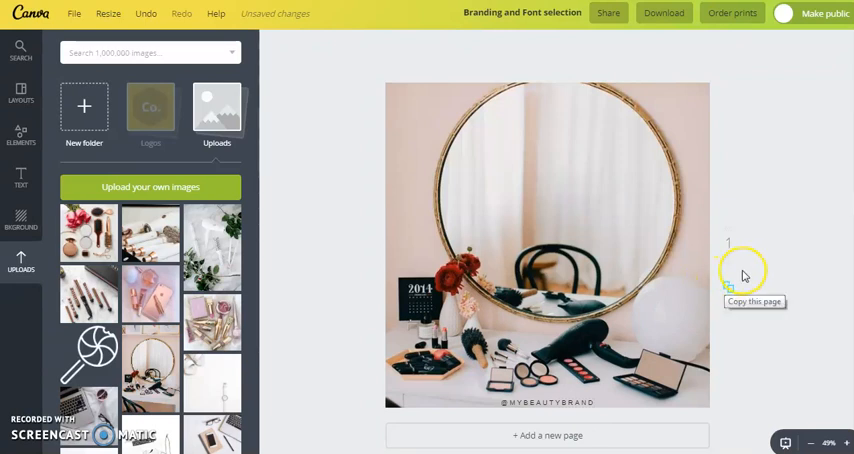
pyautogui.moveTo(779, 243)
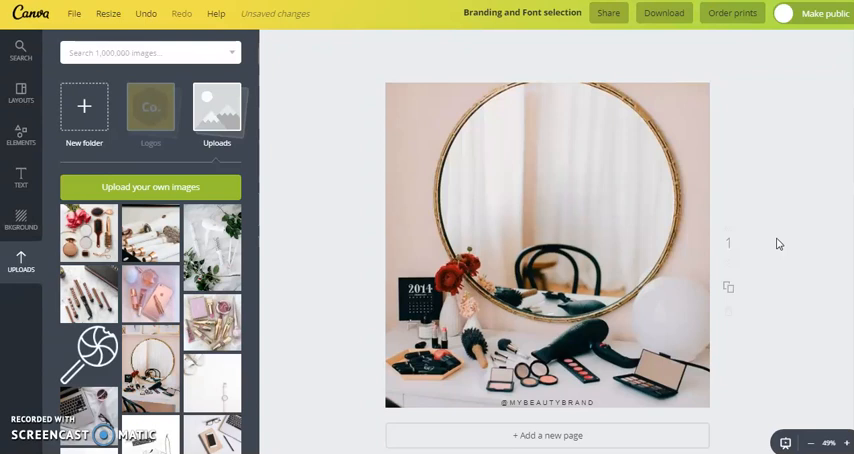
pyautogui.moveTo(727, 287)
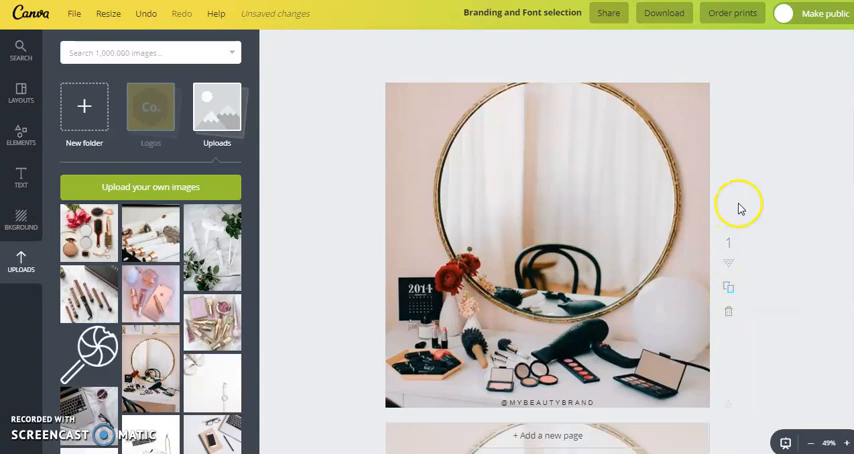
# - Swap page 4's photo for the rose-gold hair dryer shot and scroll through the posts
pyautogui.scroll(-3)
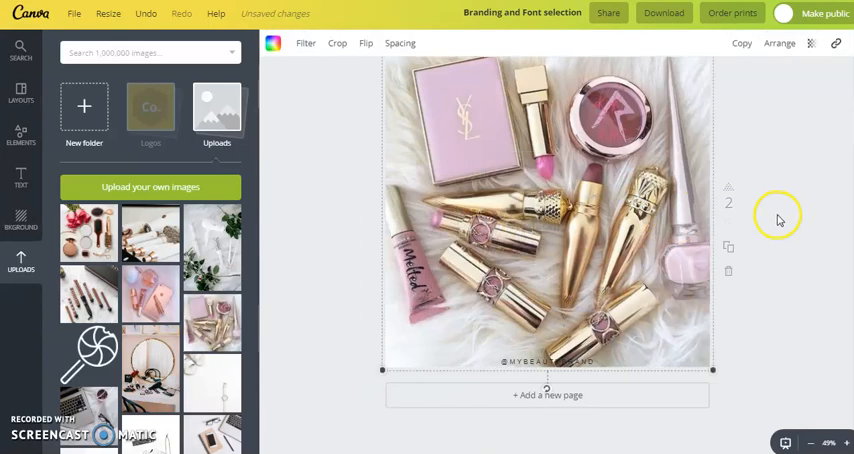
pyautogui.scroll(-3)
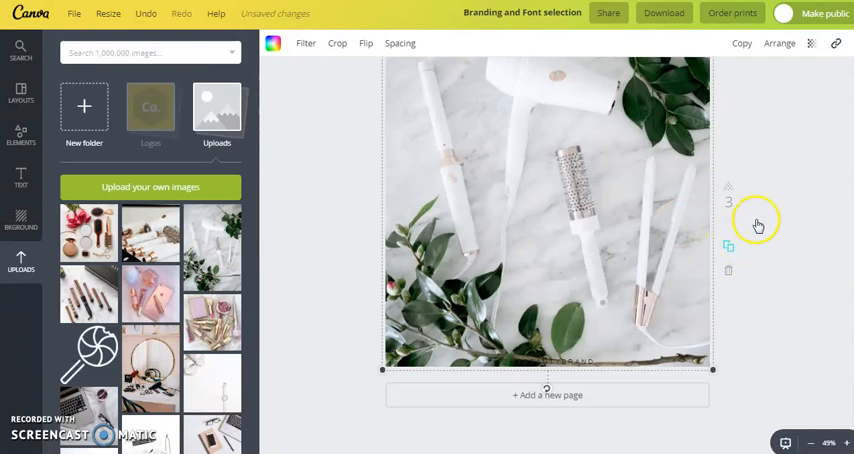
pyautogui.scroll(-3)
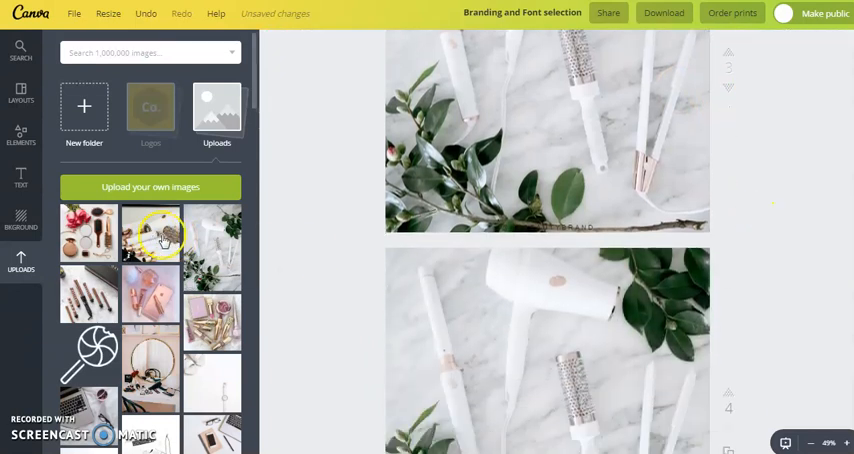
pyautogui.click(547, 350)
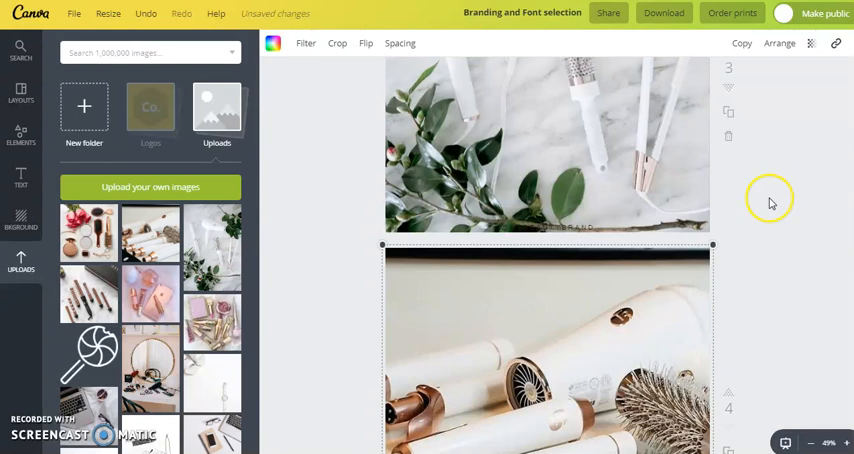
pyautogui.scroll(-3)
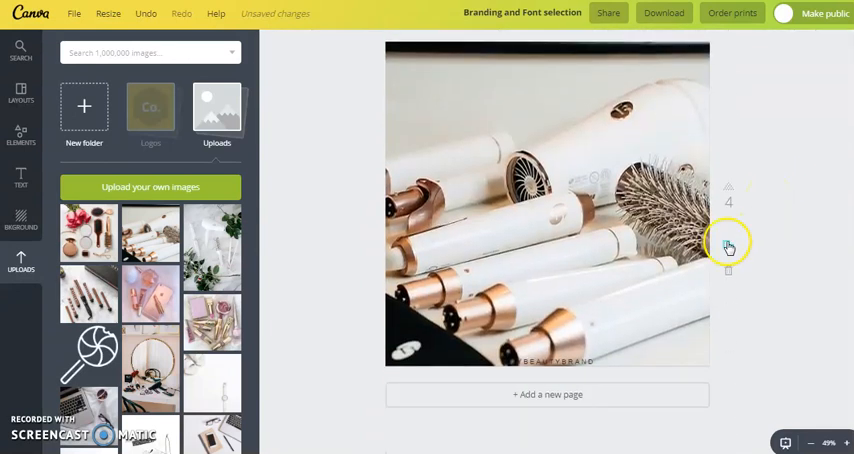
pyautogui.scroll(-3)
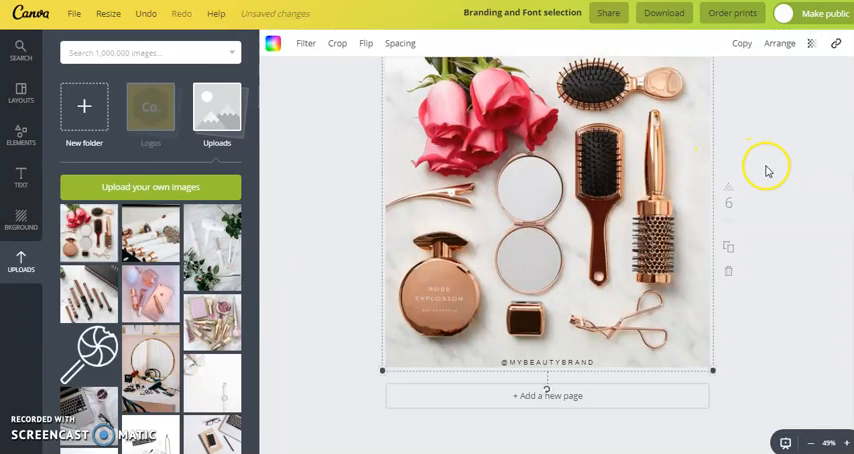
pyautogui.scroll(-3)
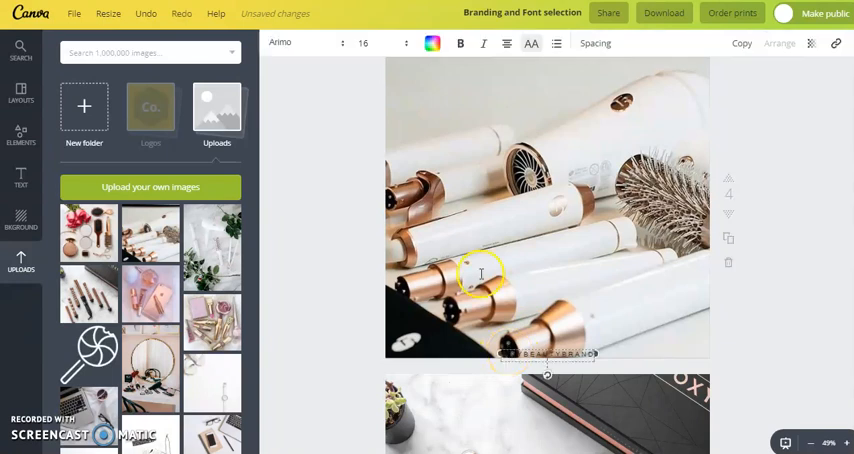
pyautogui.click(432, 43)
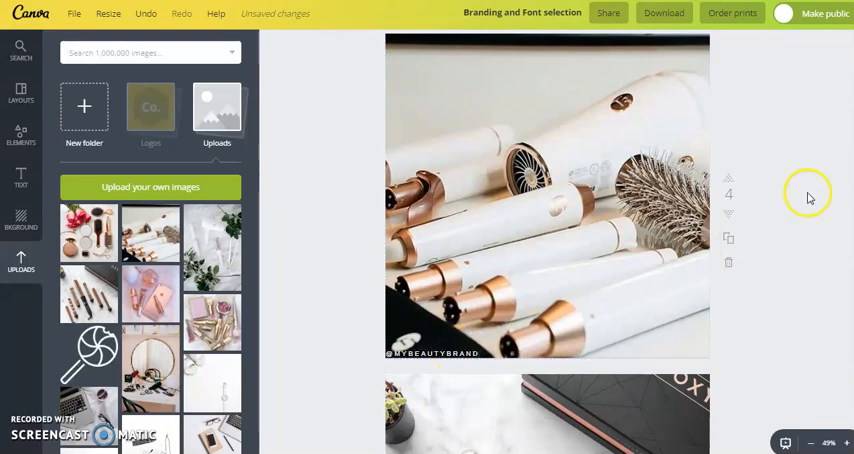
pyautogui.scroll(-3)
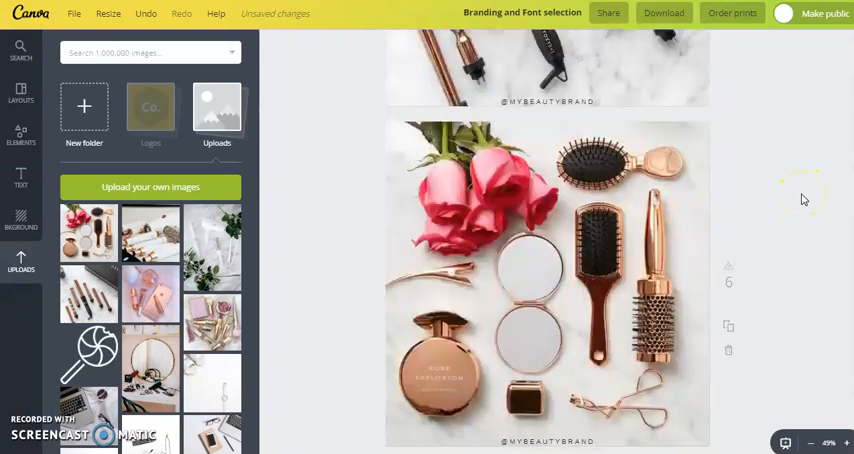
pyautogui.scroll(-3)
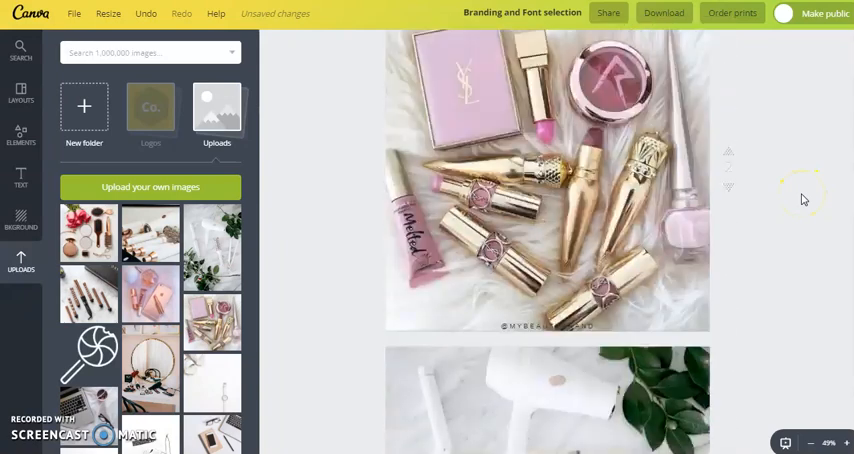
pyautogui.scroll(-3)
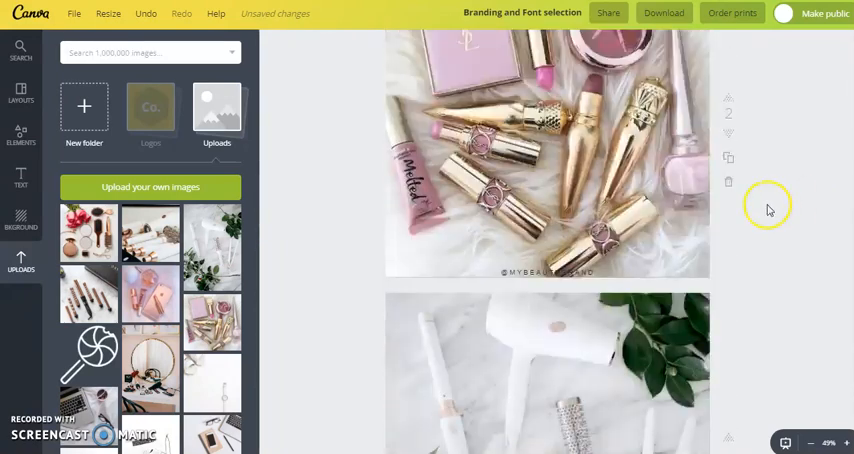
pyautogui.scroll(-3)
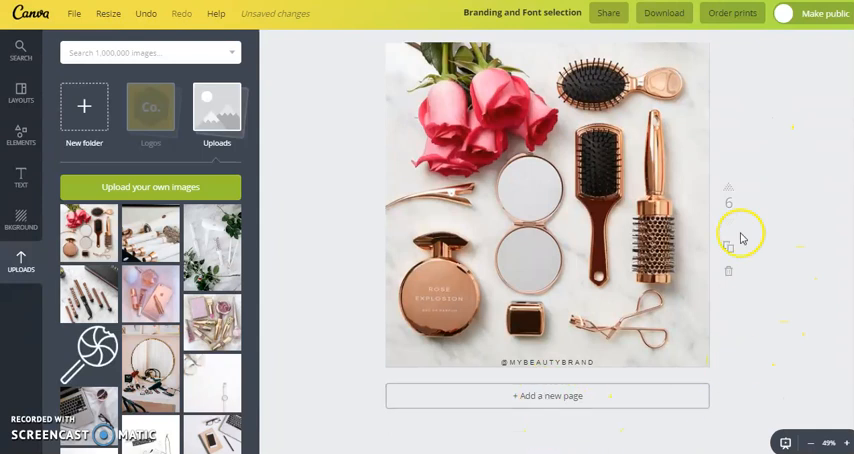
pyautogui.moveTo(781, 351)
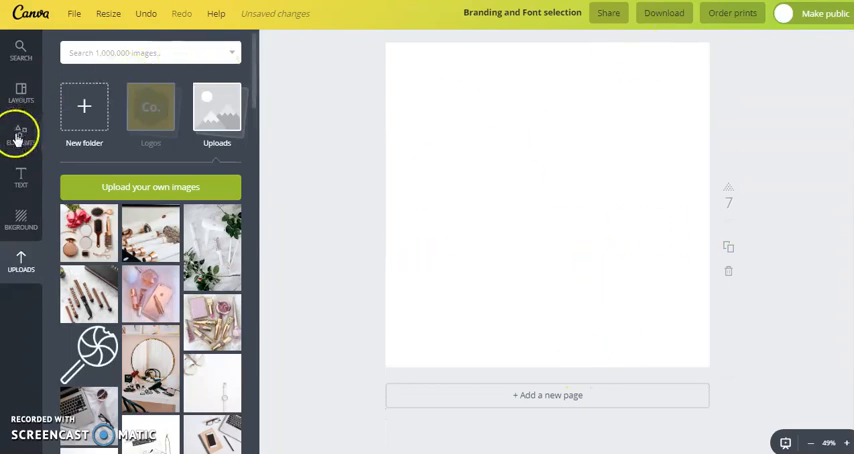
# - Apply the navy Document Colors swatch as page 7's background
pyautogui.click(20, 220)
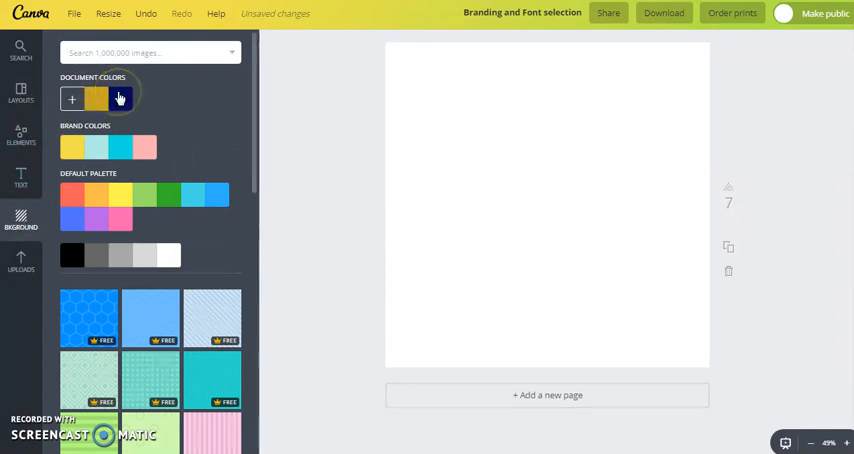
pyautogui.click(119, 99)
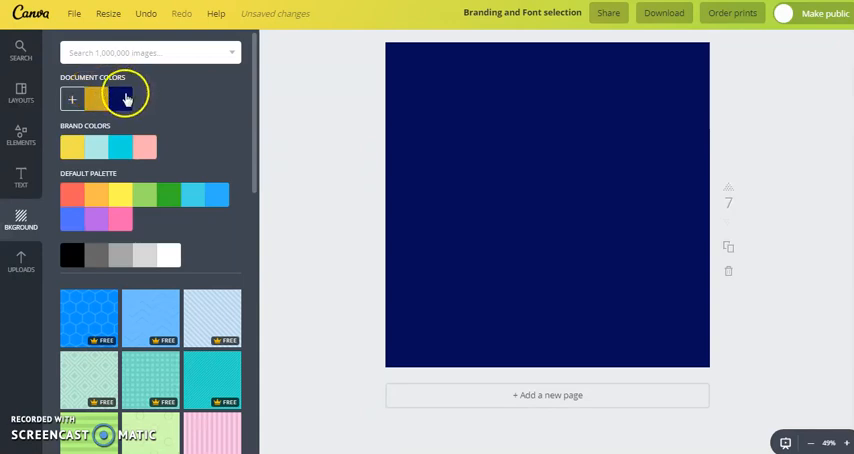
pyautogui.click(121, 99)
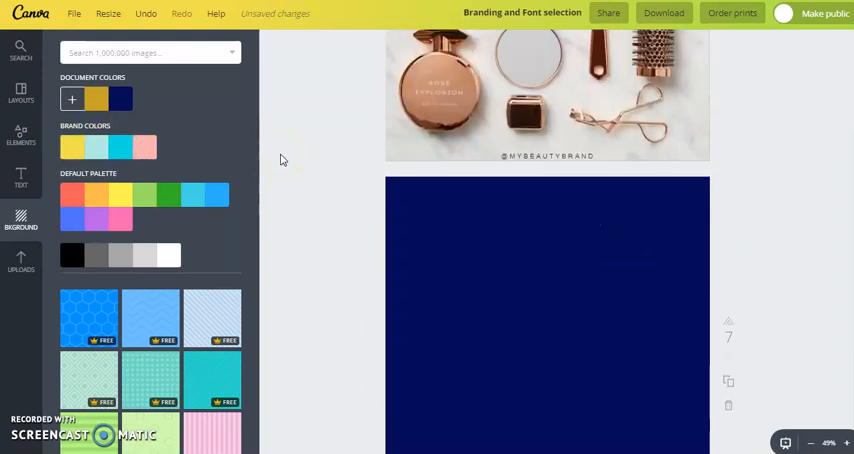
pyautogui.scroll(-3)
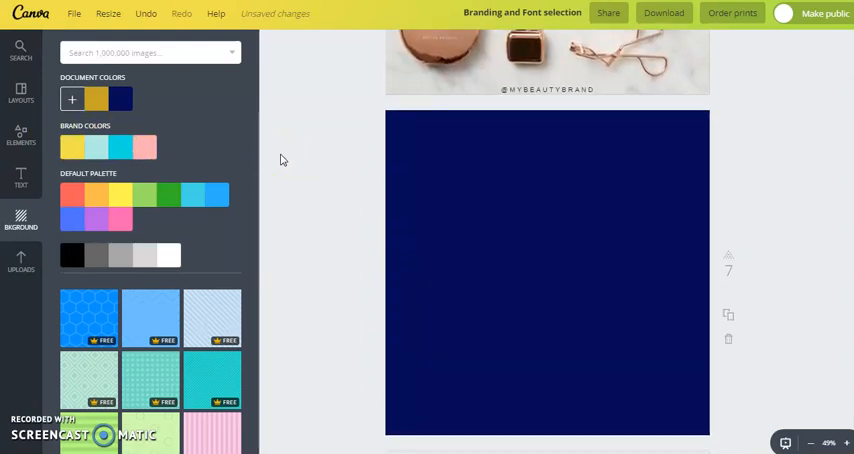
pyautogui.scroll(-3)
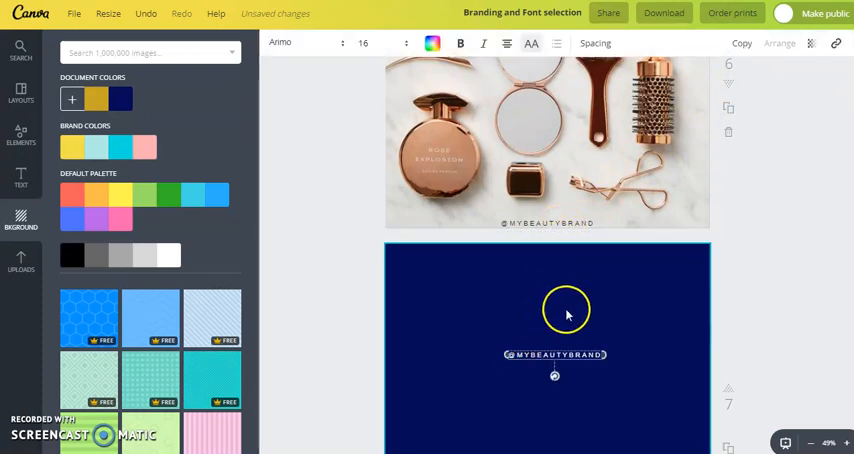
pyautogui.scroll(-3)
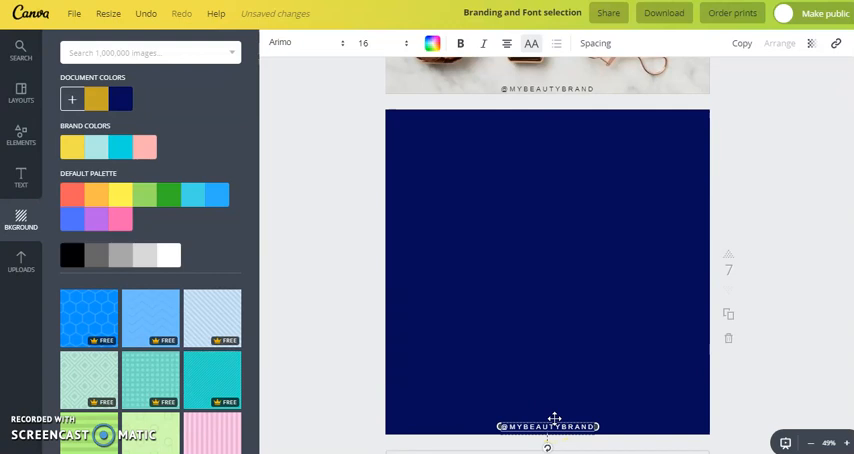
pyautogui.click(548, 425)
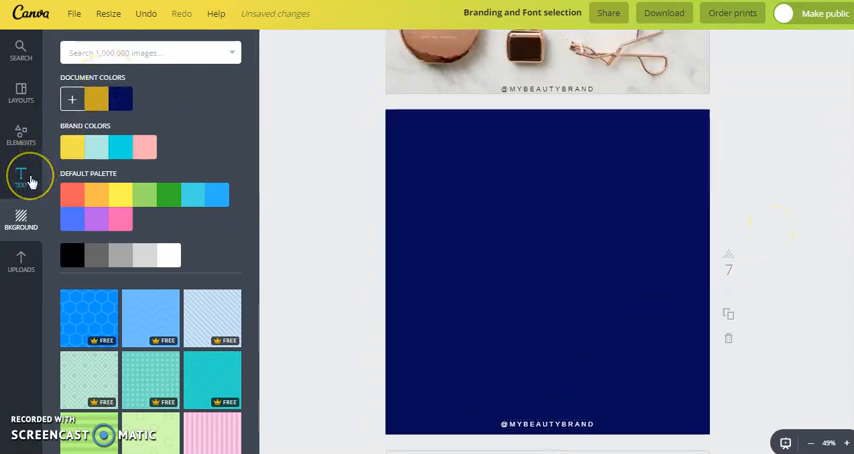
# - Add an 'Add heading' text box to page 7 and choose the Amaranth font
pyautogui.click(20, 178)
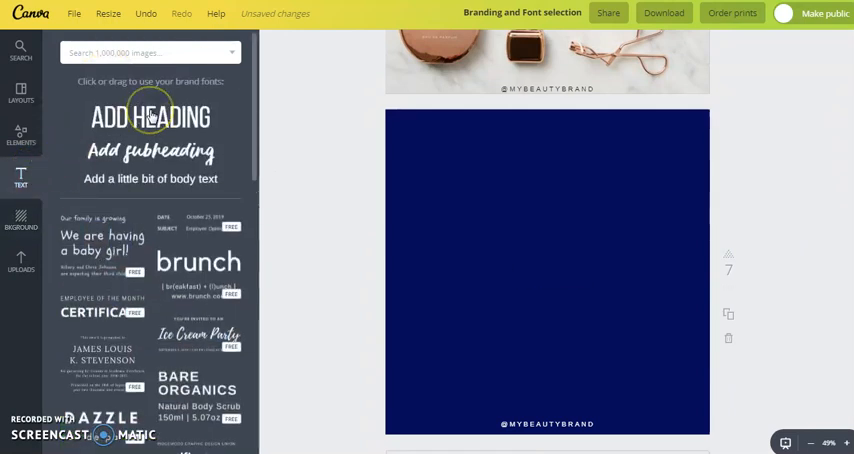
pyautogui.click(150, 118)
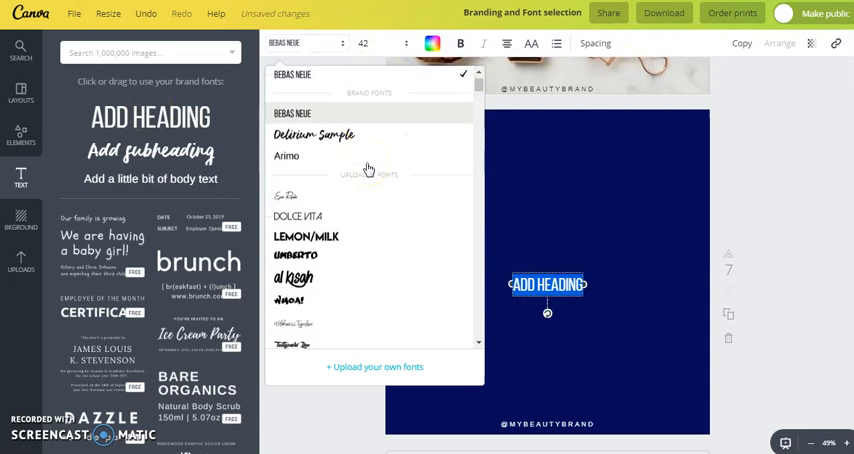
pyautogui.scroll(-3)
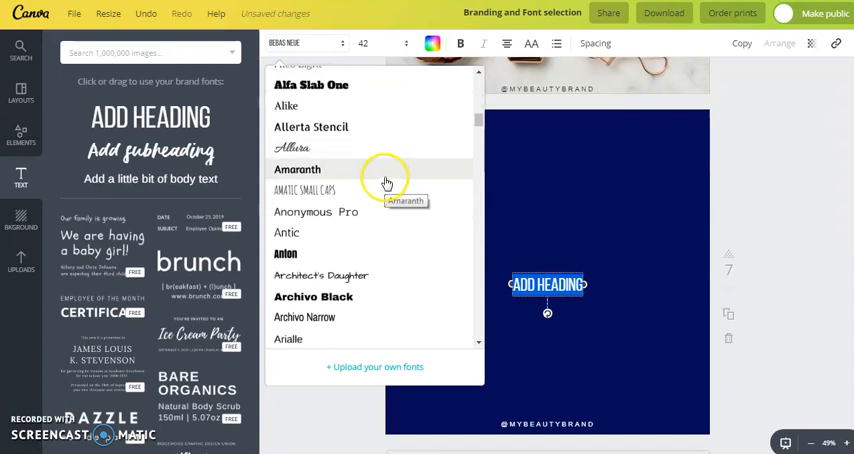
pyautogui.click(297, 169)
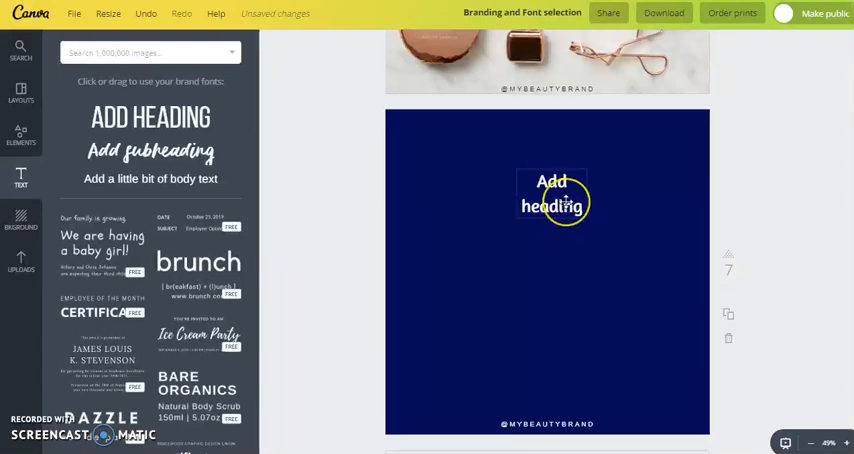
# - Paste 'Hair doesn't grow overnight' over the heading, enlarge it, and open its colour options
pyautogui.rightClick(551, 197)
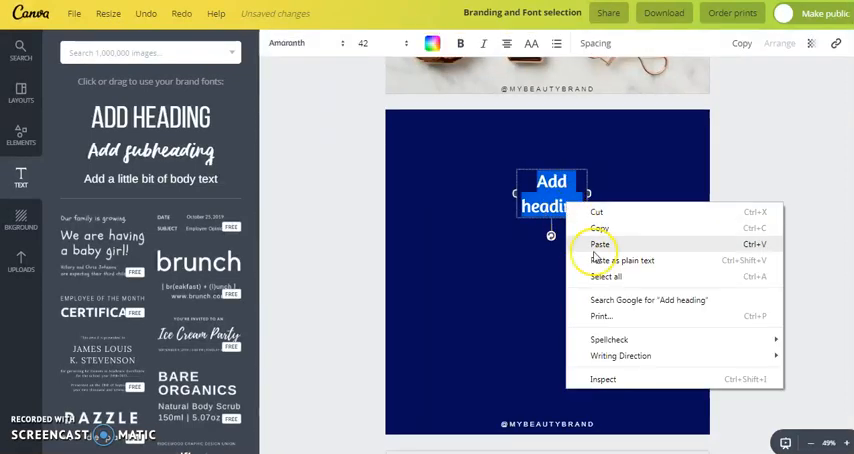
pyautogui.click(601, 244)
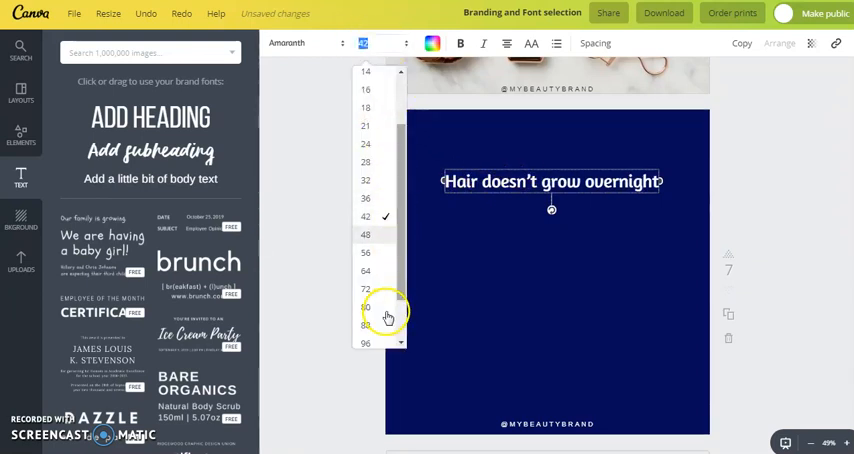
pyautogui.click(366, 304)
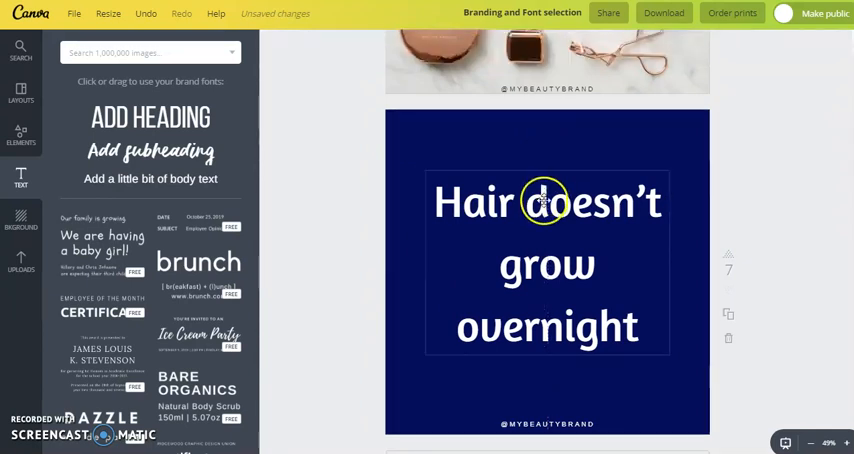
pyautogui.click(547, 265)
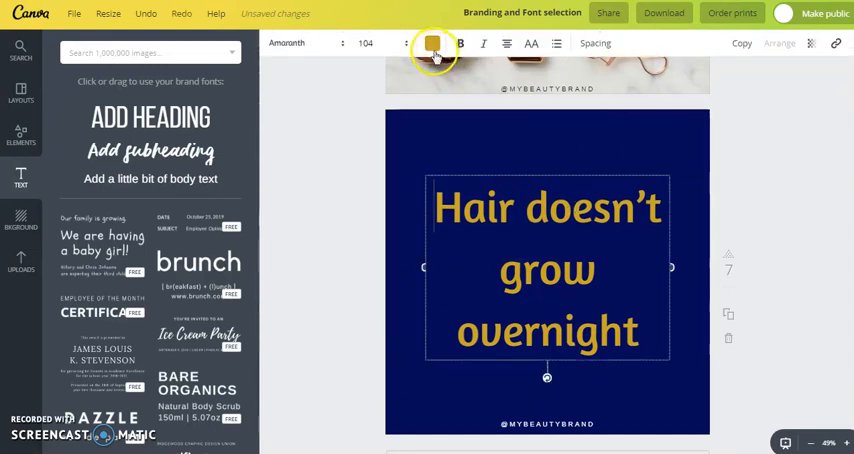
pyautogui.click(431, 43)
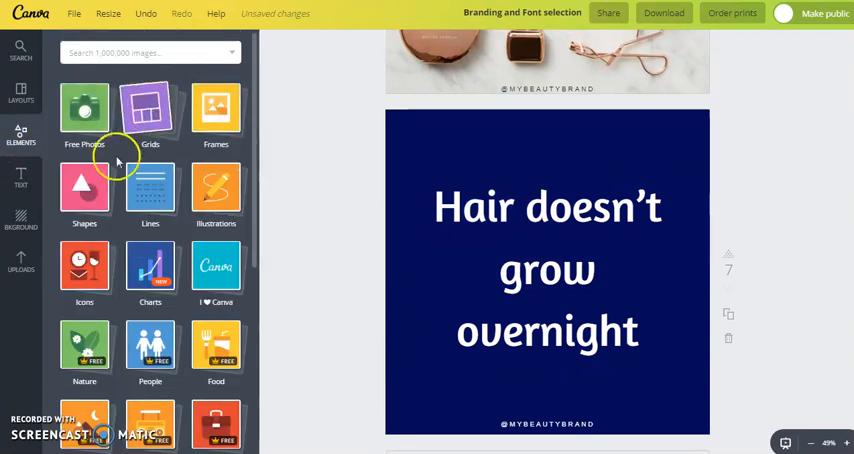
# - Open the basic shapes collection of circles, ovals and triangles
pyautogui.click(84, 190)
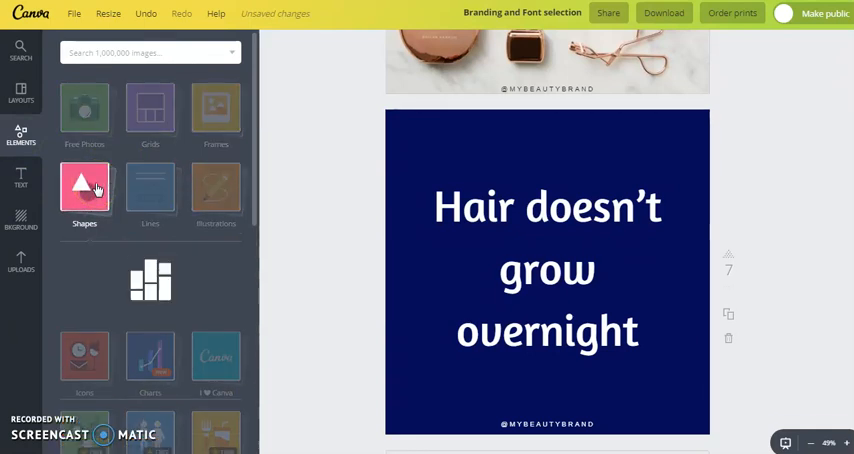
pyautogui.click(84, 190)
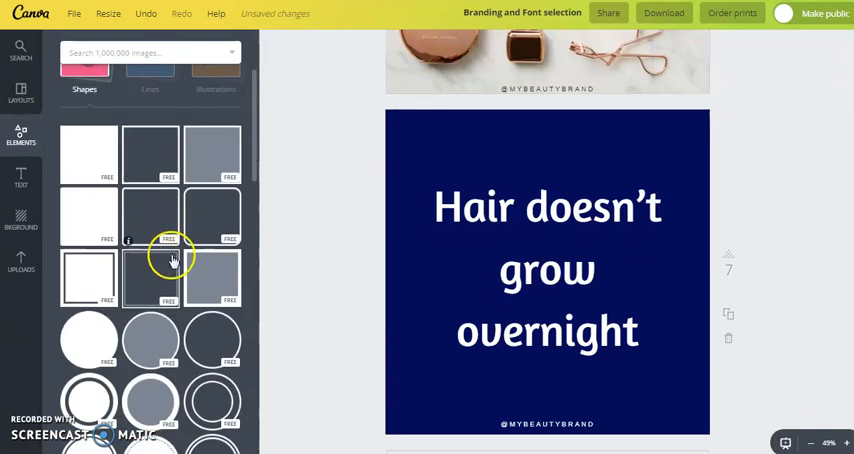
pyautogui.scroll(-3)
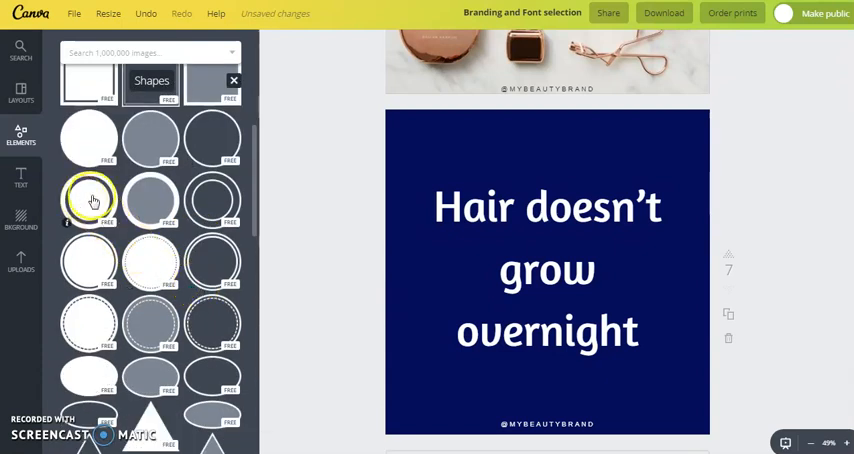
# - Add a trial gold ring circle to the quote page, then select it for removal
pyautogui.click(88, 199)
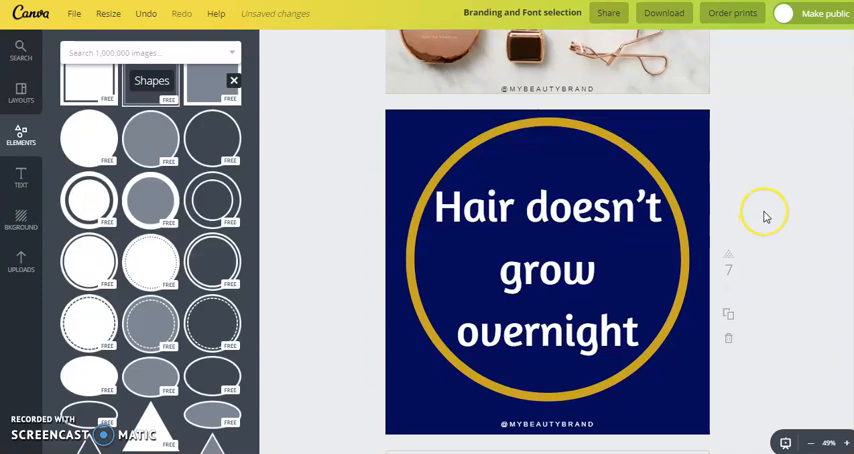
pyautogui.scroll(-3)
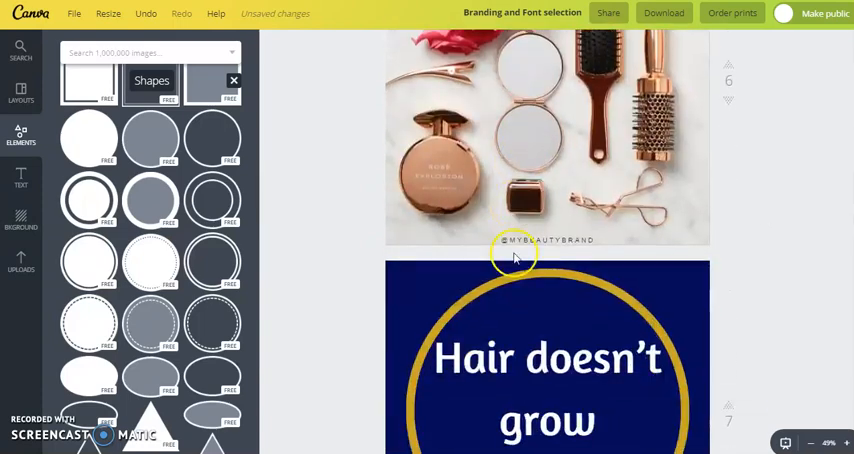
pyautogui.scroll(-3)
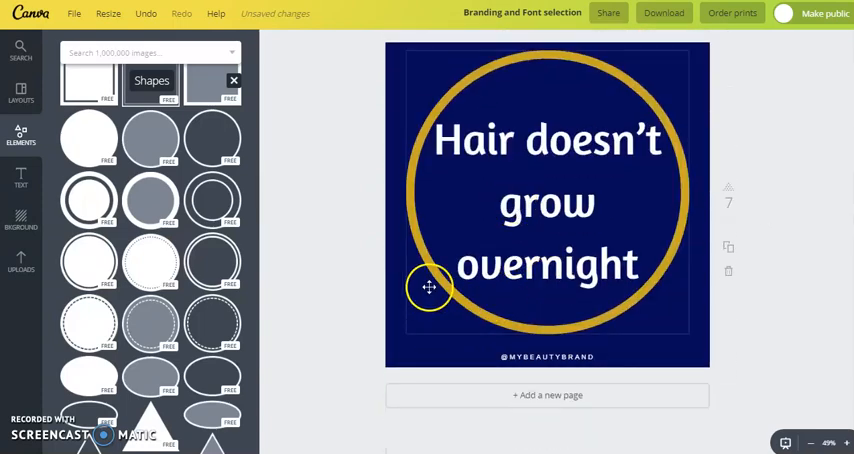
pyautogui.click(430, 289)
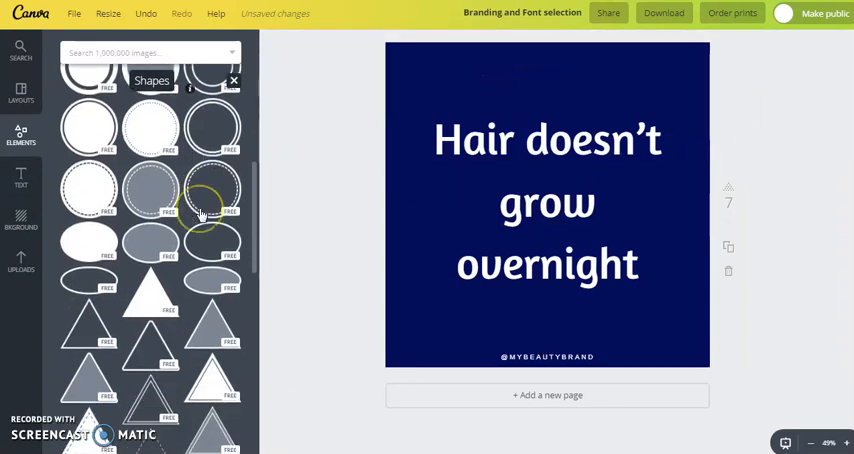
# - Position a large inverted double-line triangle over the navy quote page with gold lines
pyautogui.scroll(-3)
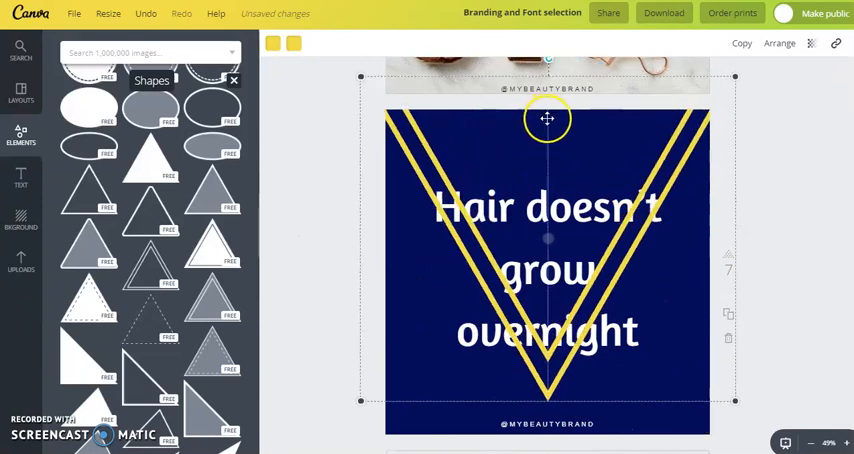
pyautogui.moveTo(547, 119); pyautogui.dragTo(544, 169)
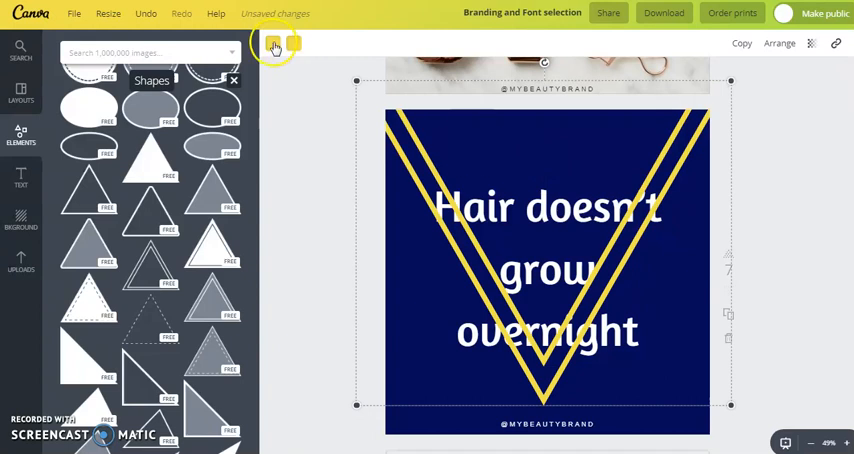
pyautogui.click(274, 46)
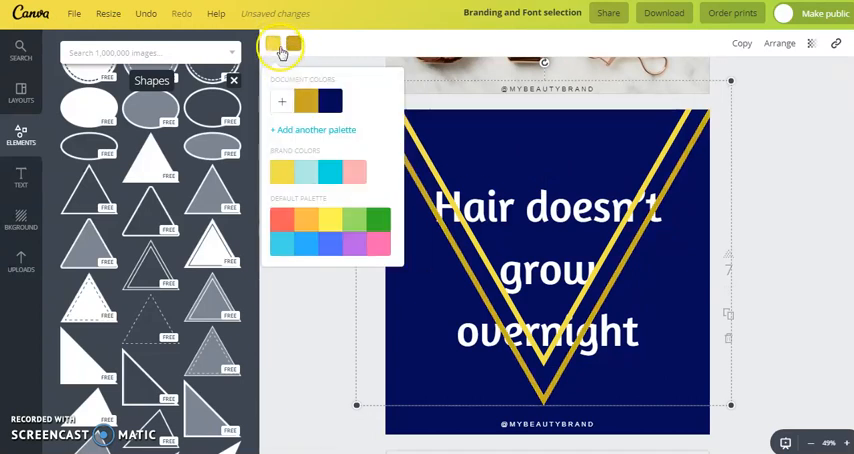
pyautogui.click(330, 101)
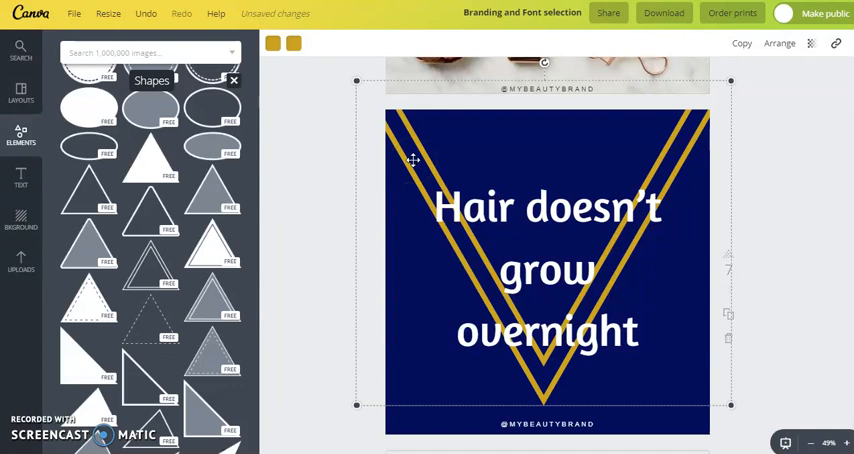
pyautogui.moveTo(780, 43)
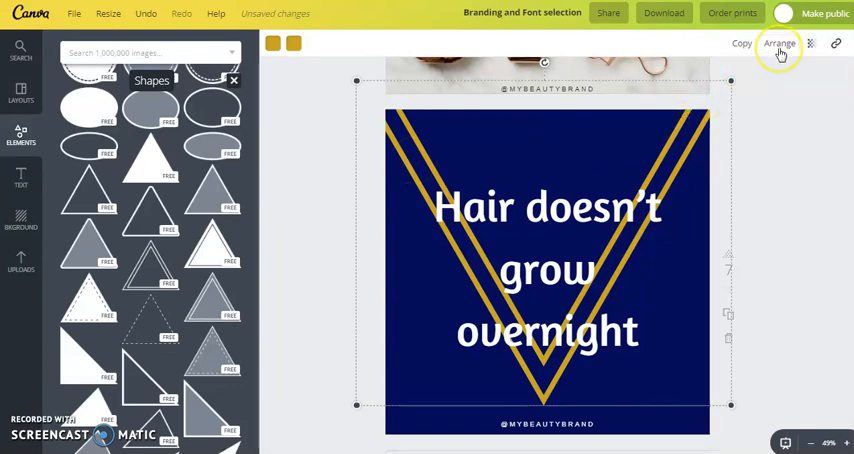
# - Open the Arrange layer-ordering options for the gold triangle
pyautogui.click(780, 43)
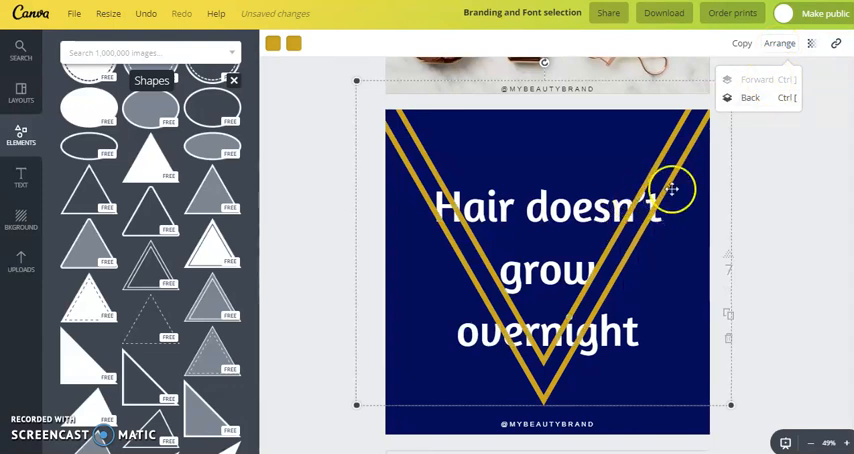
pyautogui.moveTo(744, 104)
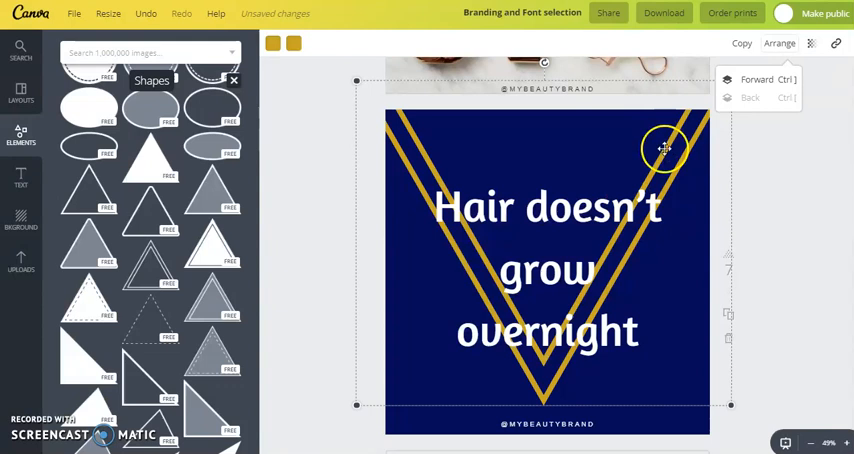
pyautogui.moveTo(545, 141)
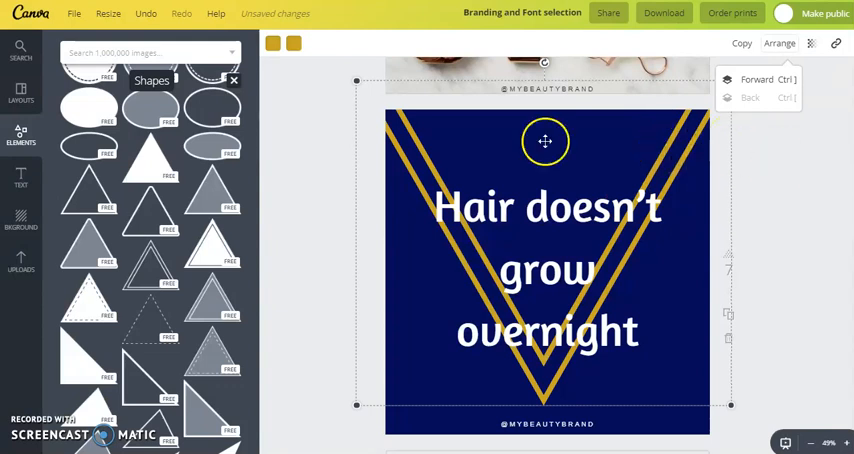
# - Recolour the triangle lines white and set transparency to about 46
pyautogui.click(291, 44)
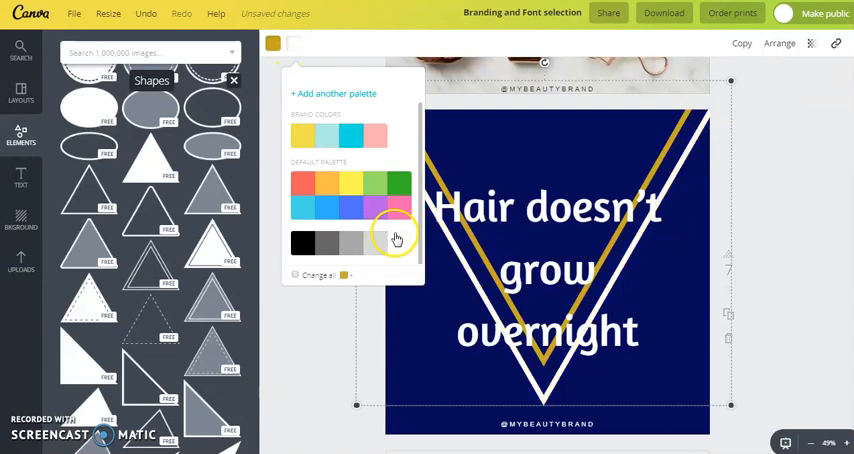
pyautogui.click(271, 46)
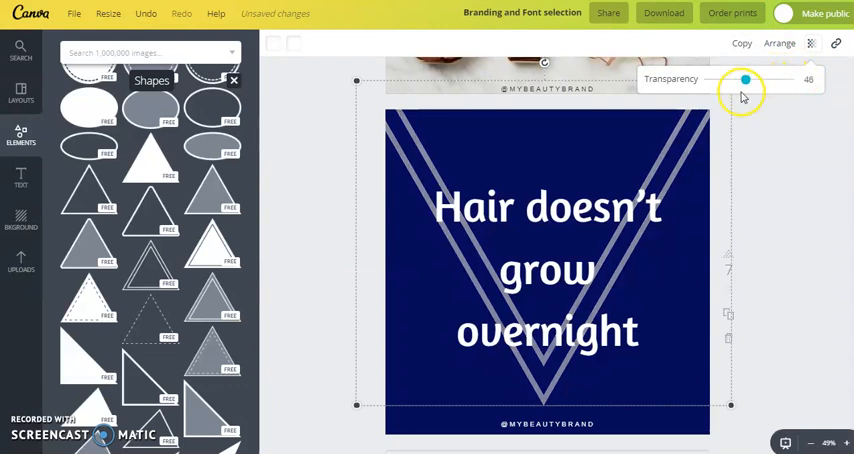
pyautogui.moveTo(745, 78); pyautogui.dragTo(720, 78)
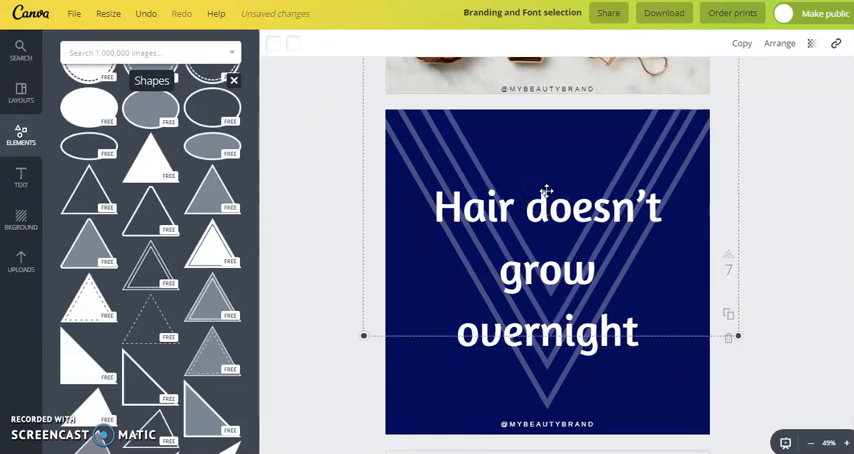
# - Rotate the copied triangle point-up and drag it over the first into an X
pyautogui.click(547, 193)
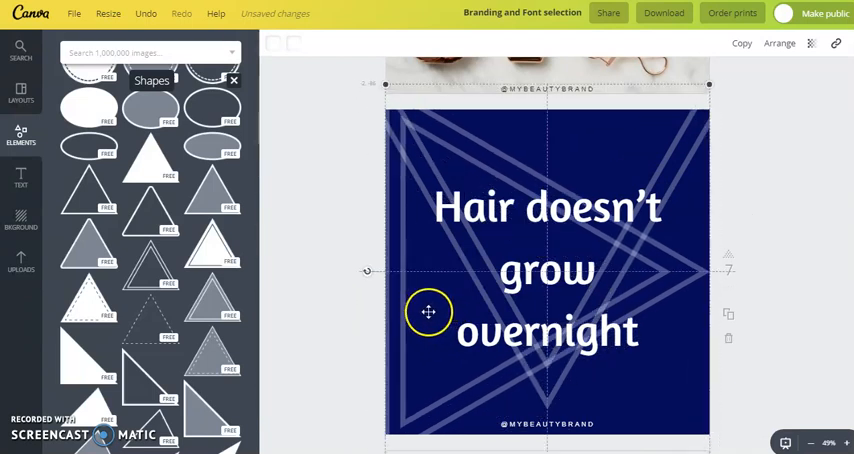
pyautogui.moveTo(428, 312); pyautogui.dragTo(392, 293)
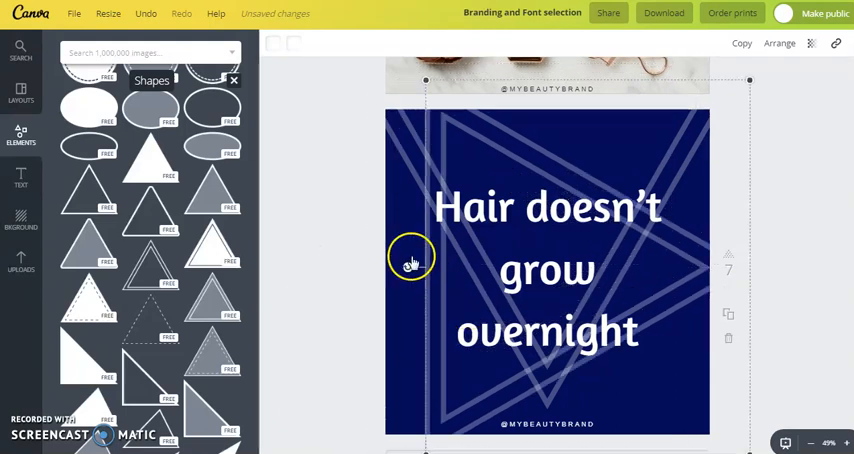
pyautogui.moveTo(412, 258); pyautogui.dragTo(637, 382)
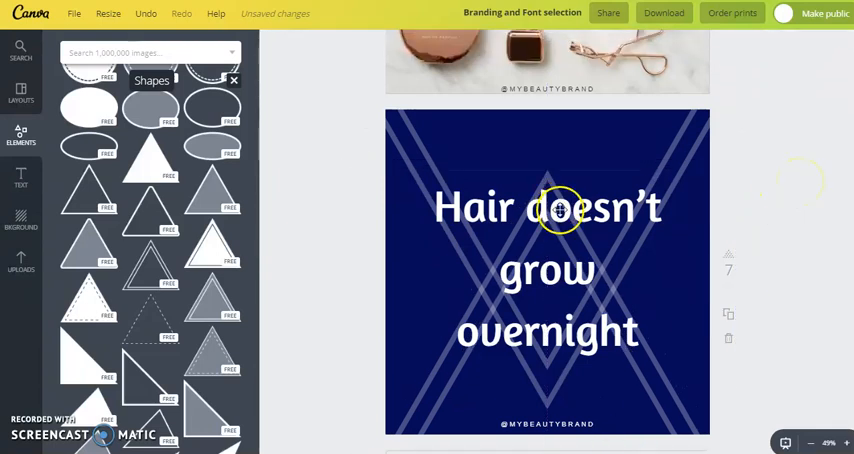
pyautogui.moveTo(562, 186)
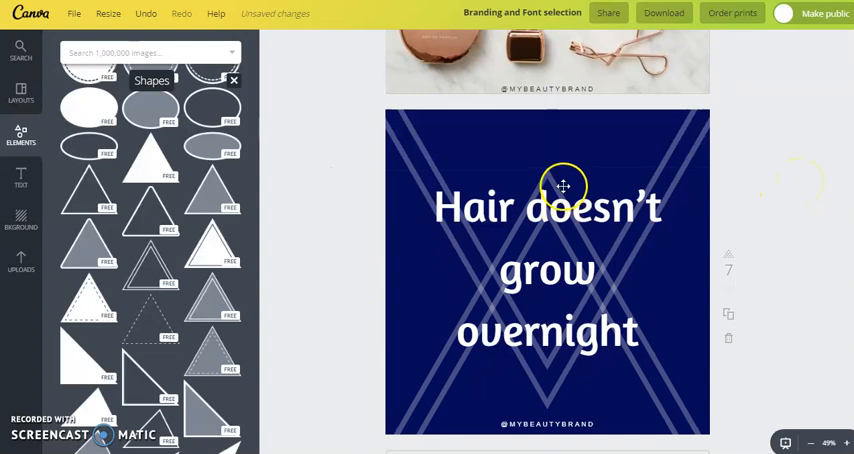
pyautogui.click(563, 186)
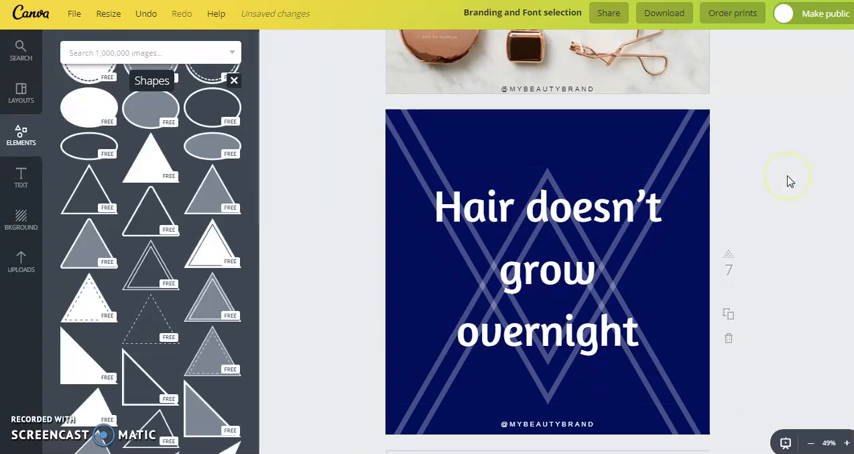
# - Layer the triangles behind the quote and try gold text before keeping it white
pyautogui.scroll(-3)
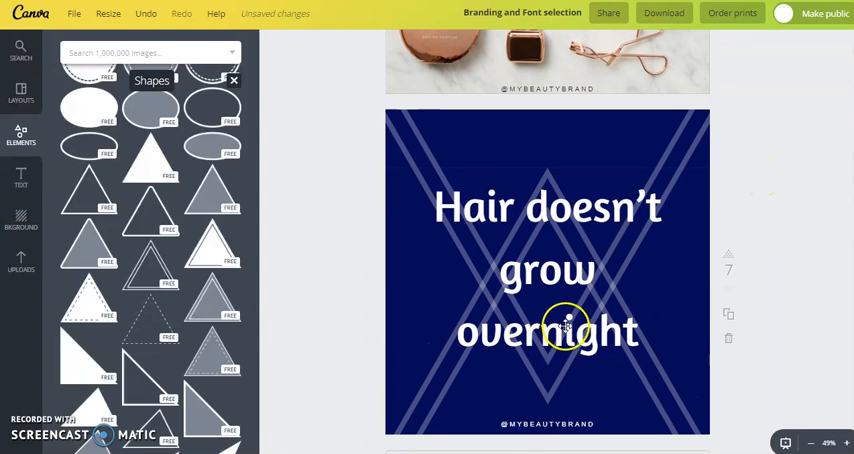
pyautogui.scroll(-3)
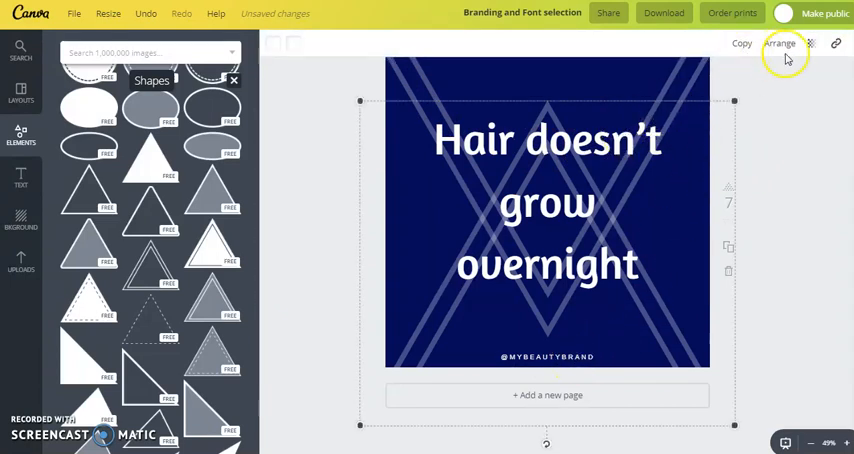
pyautogui.click(779, 43)
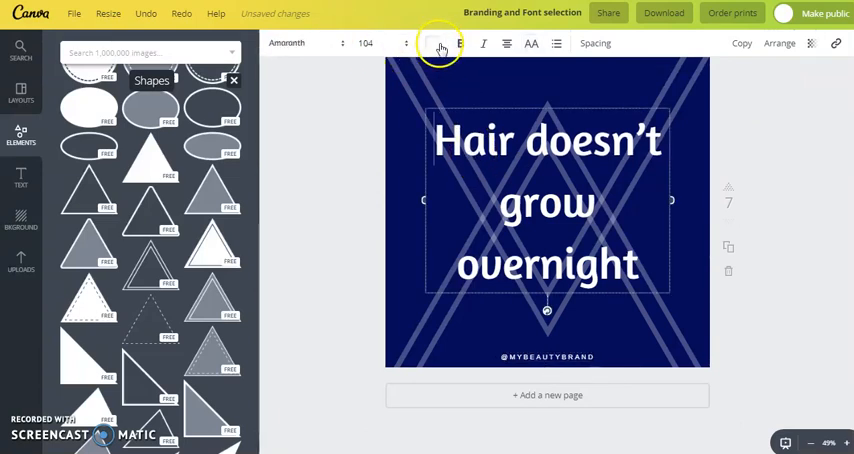
pyautogui.click(432, 43)
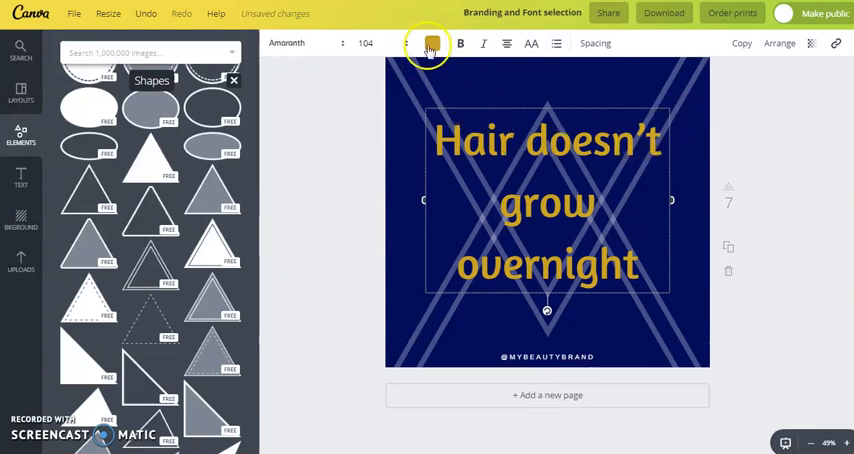
pyautogui.click(431, 42)
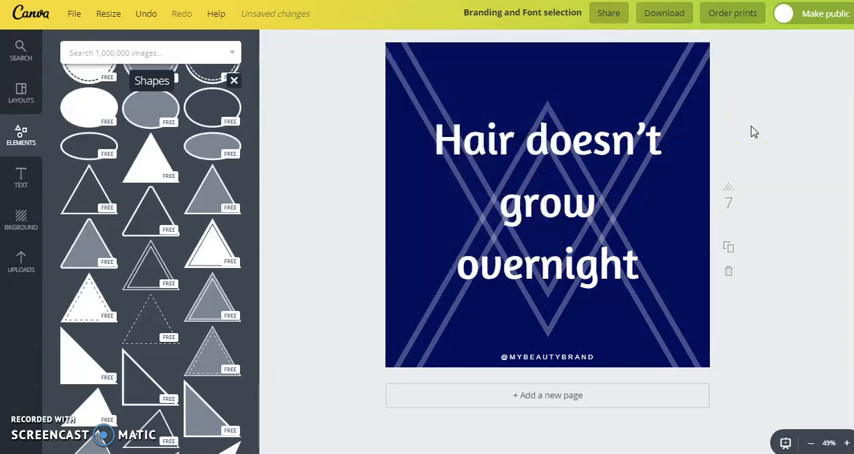
pyautogui.scroll(-3)
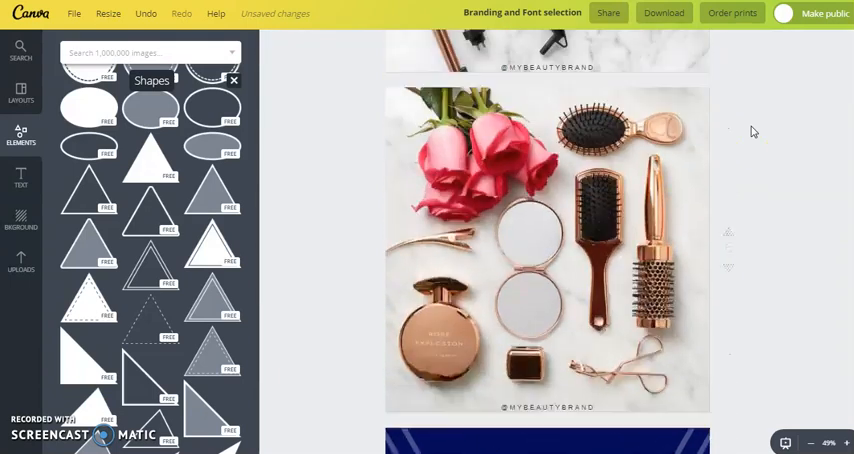
# - Copy the 'Don't shampoo every time you shower' line from the Google Doc
pyautogui.scroll(-3)
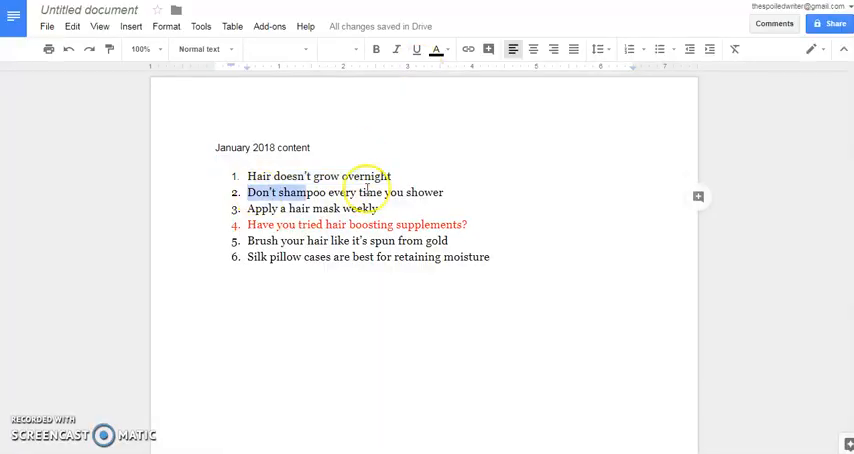
pyautogui.rightClick(345, 192)
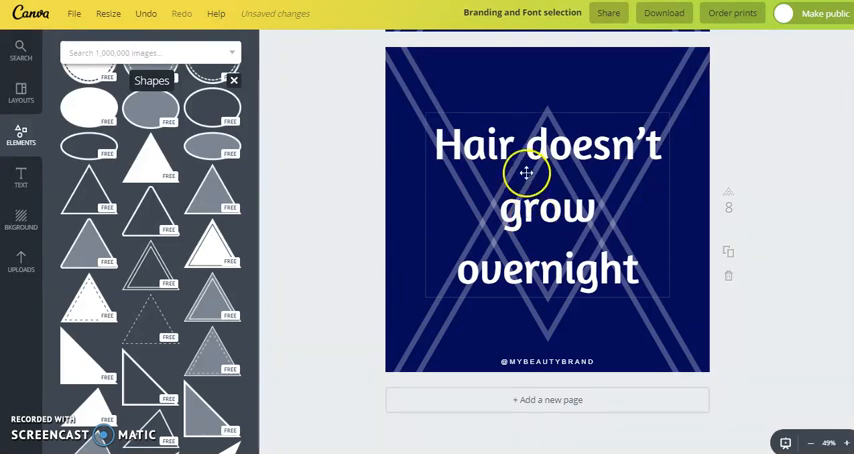
# - Paste the copied quote into the duplicated page's text box and reposition it
pyautogui.rightClick(527, 173)
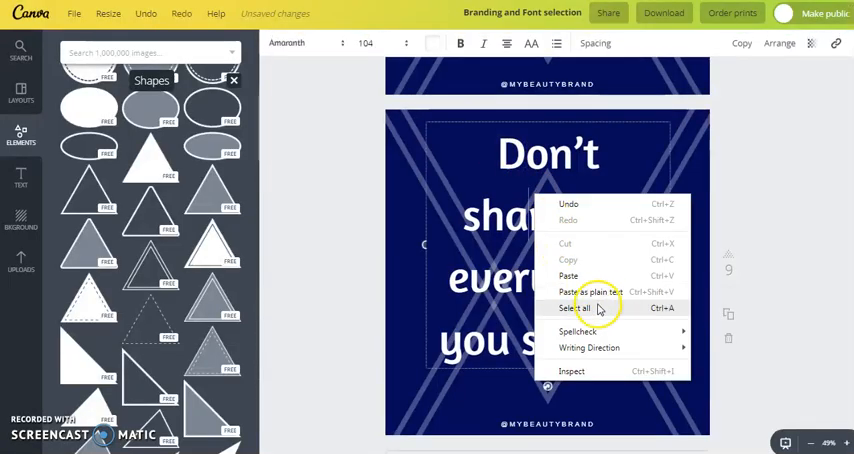
pyautogui.click(574, 307)
pyautogui.write('Brush your hair like it’s spun from gold')
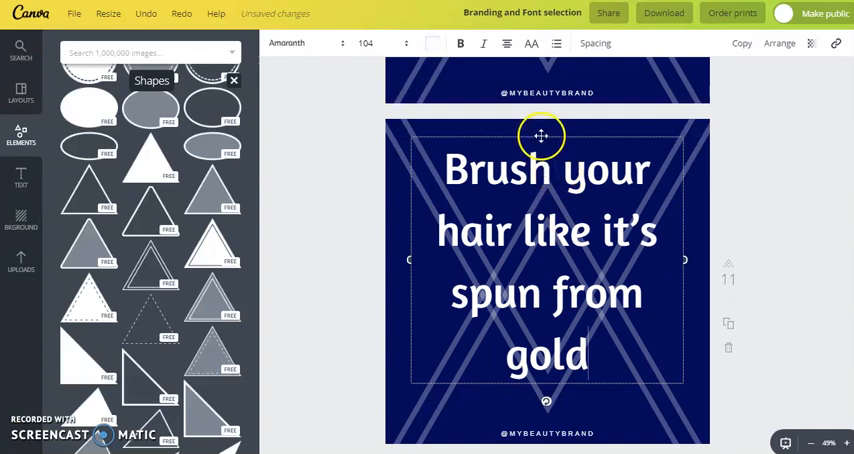
pyautogui.moveTo(540, 136); pyautogui.dragTo(544, 149)
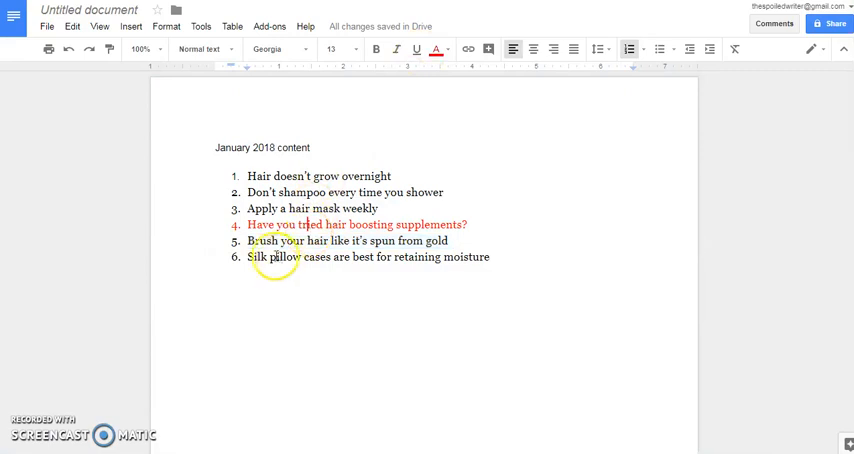
# - Select the 'Silk pillow cases are best for retaining moisture' line in the doc
pyautogui.moveTo(246, 257); pyautogui.dragTo(489, 257)
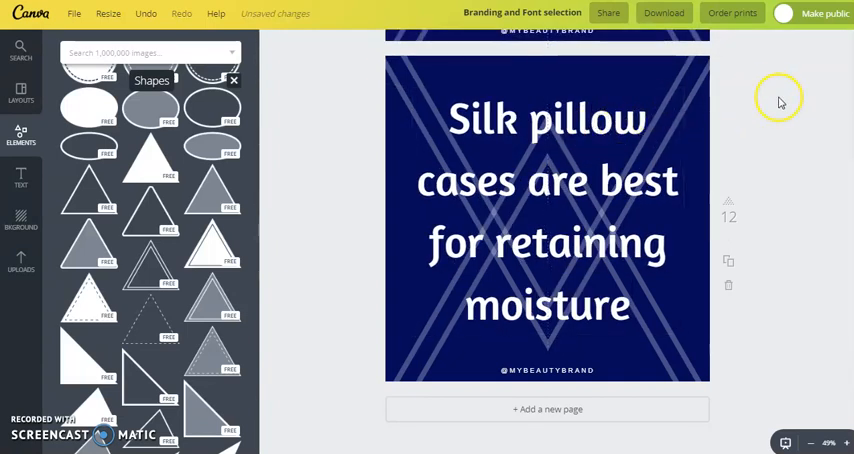
pyautogui.moveTo(775, 108)
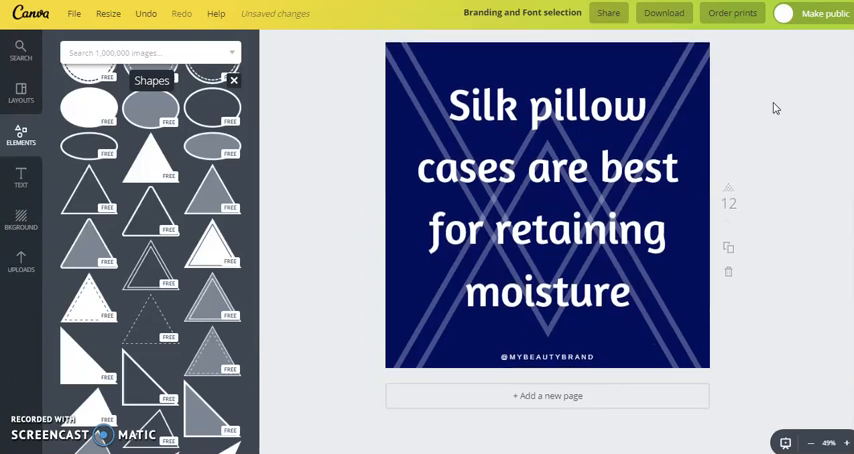
pyautogui.scroll(-3)
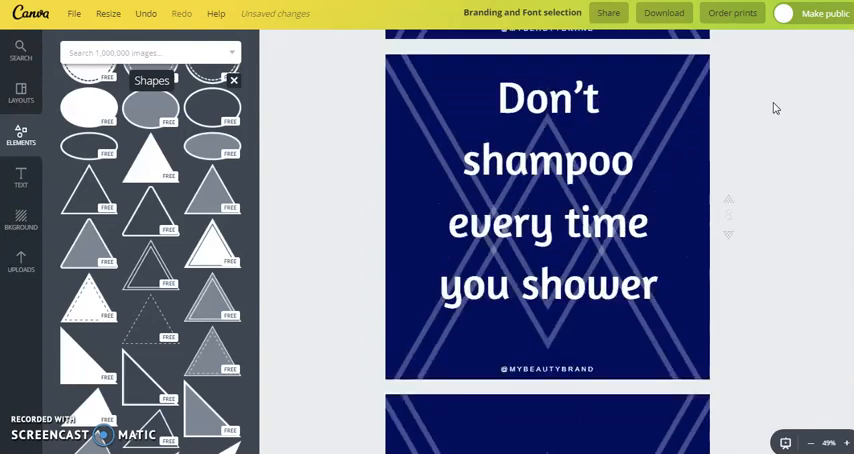
pyautogui.scroll(-3)
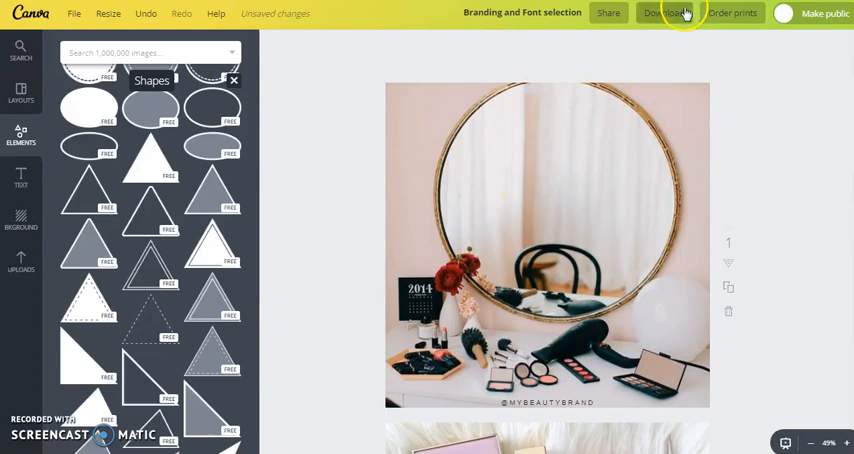
# - Download all twelve pages as PNG after browsing the file type options
pyautogui.click(664, 12)
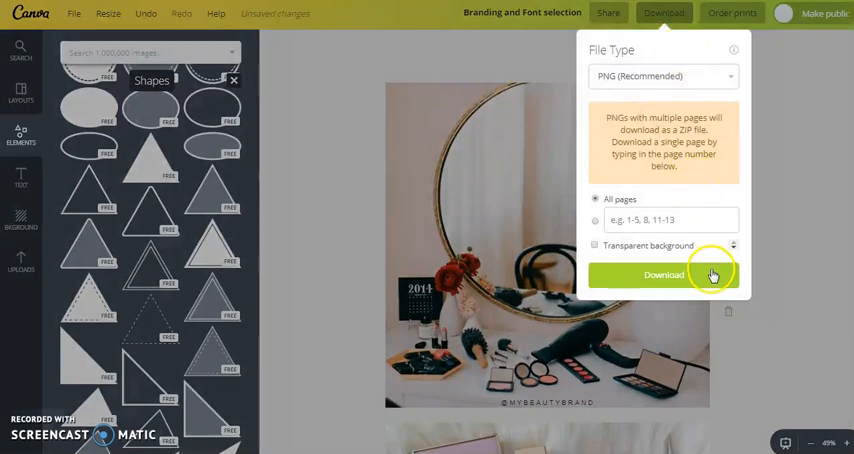
pyautogui.click(663, 76)
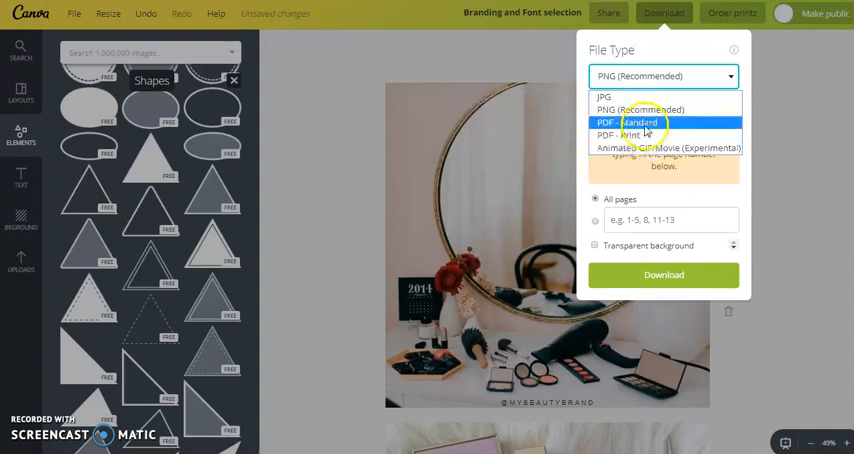
pyautogui.moveTo(640, 97)
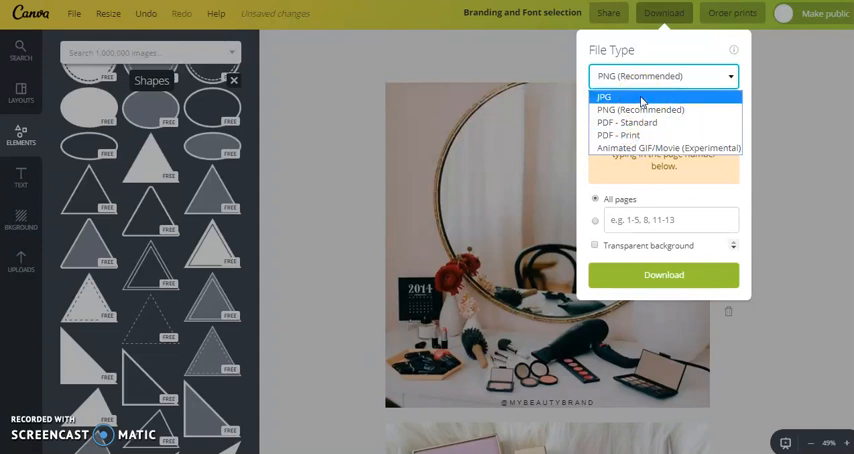
pyautogui.moveTo(640, 110)
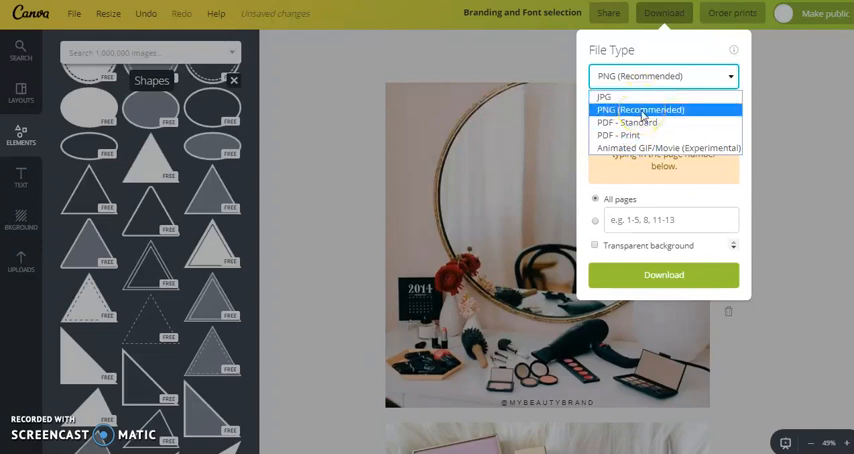
pyautogui.moveTo(660, 148)
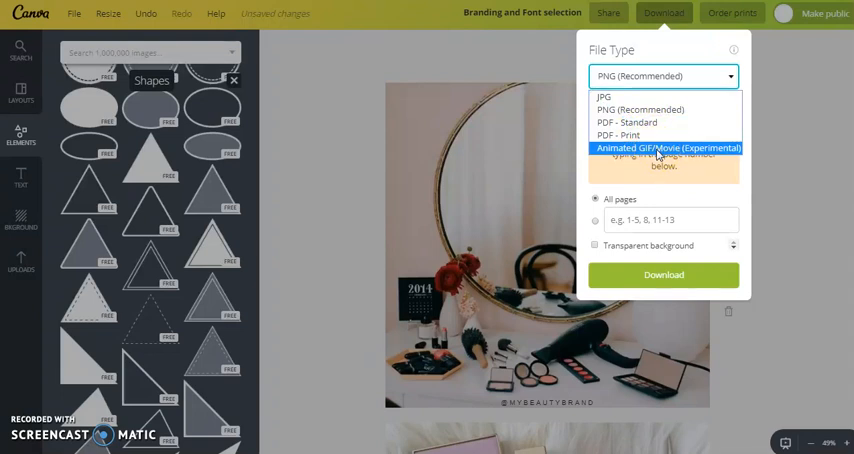
pyautogui.click(667, 148)
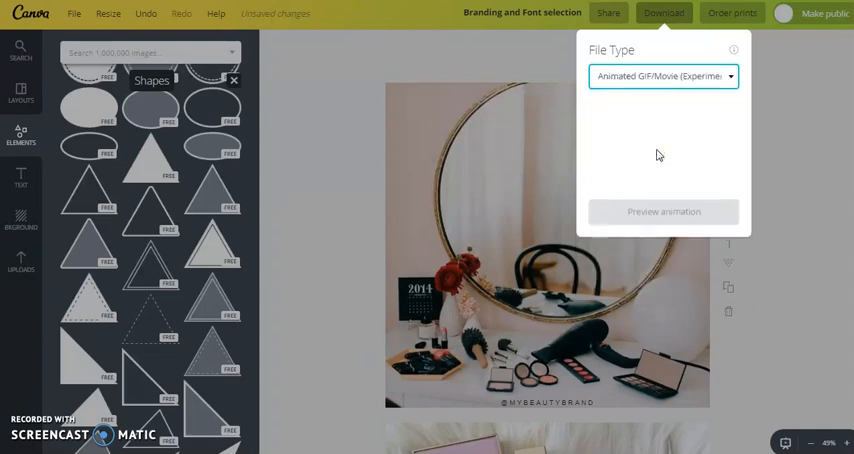
pyautogui.click(663, 211)
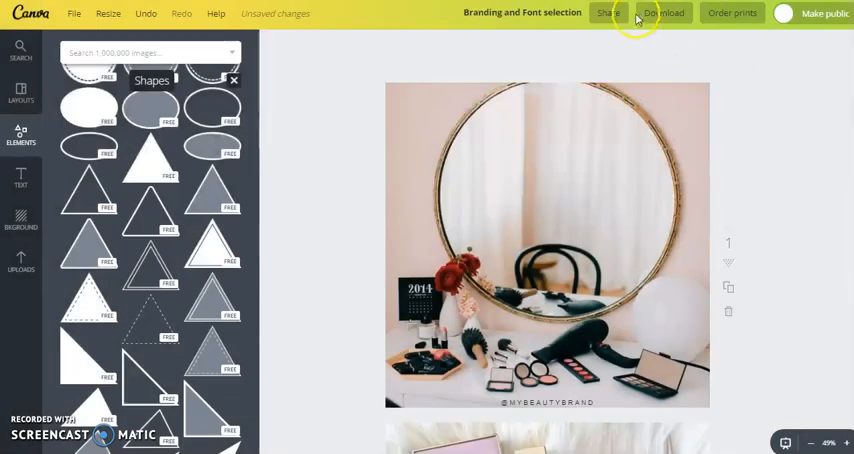
pyautogui.click(664, 13)
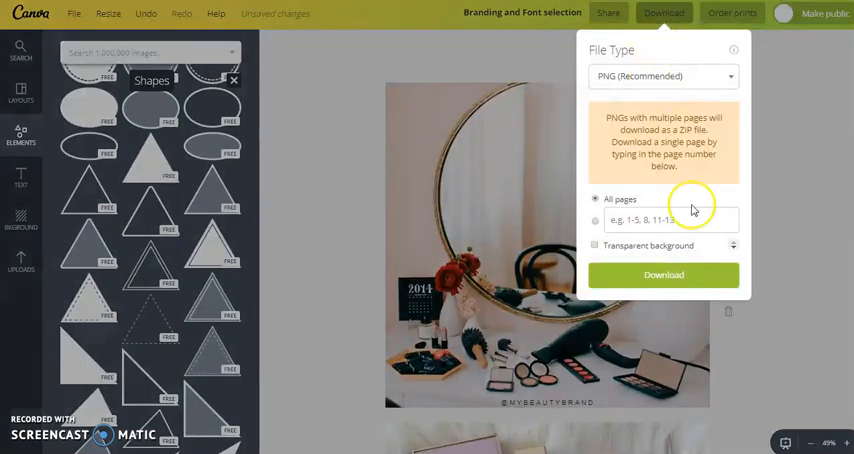
pyautogui.click(664, 275)
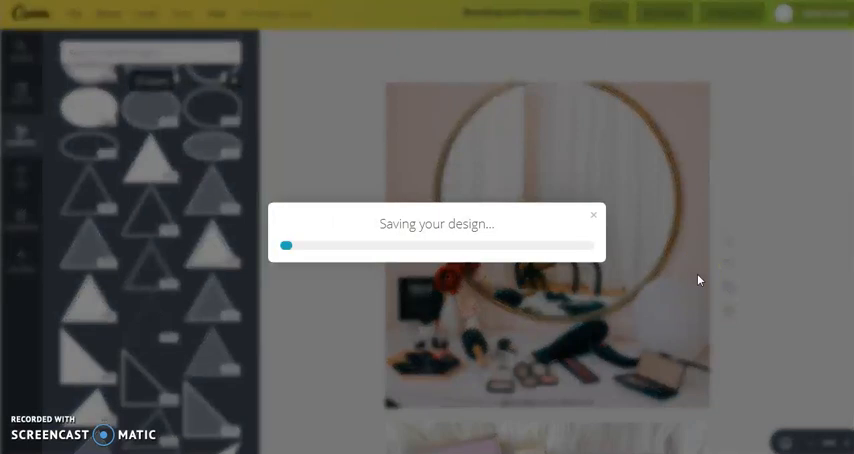